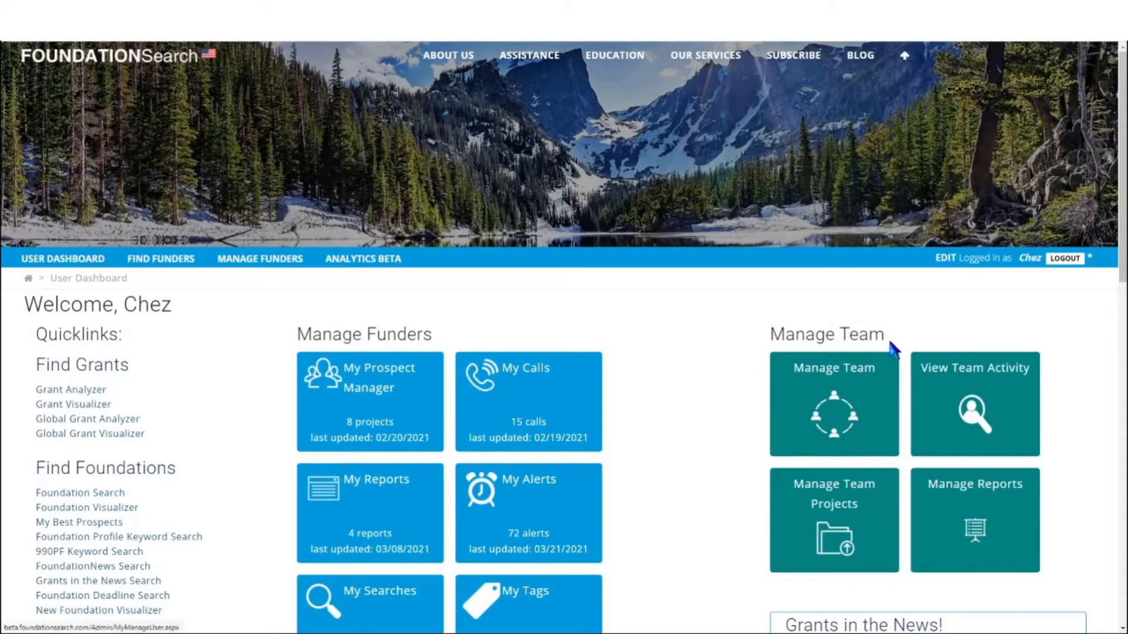
mouse_move(800, 276)
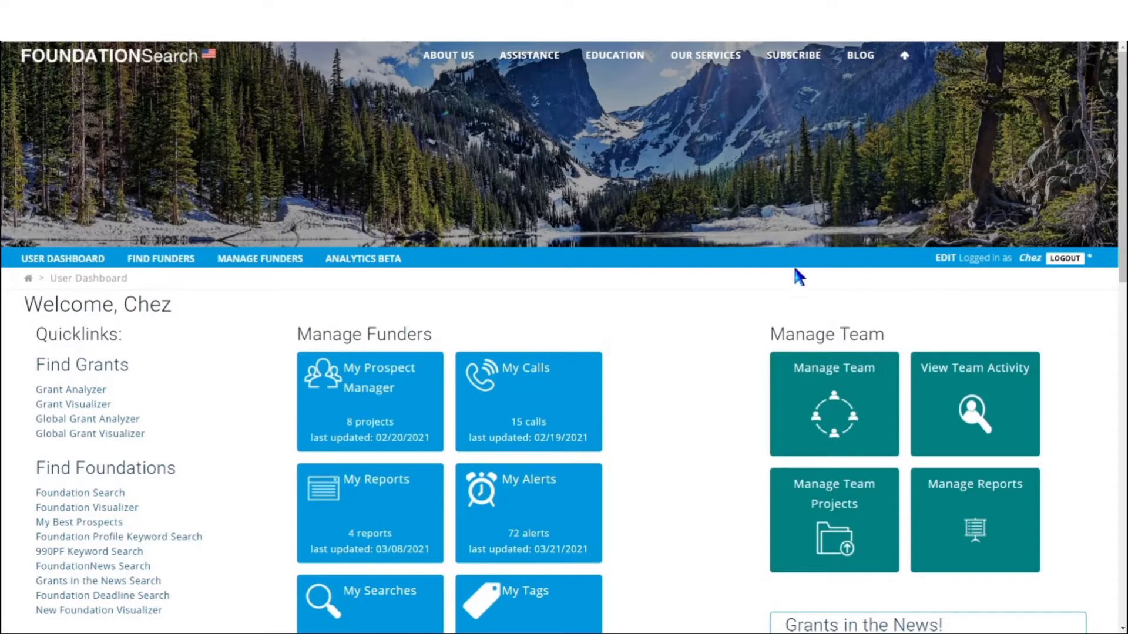
mouse_move(859, 371)
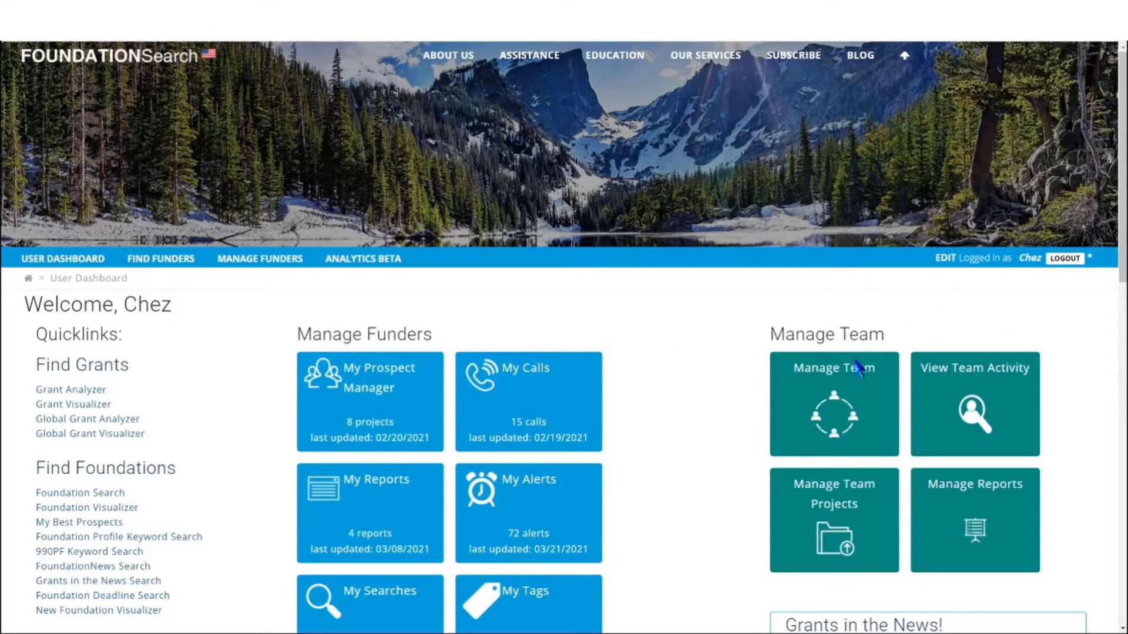
mouse_move(1100, 382)
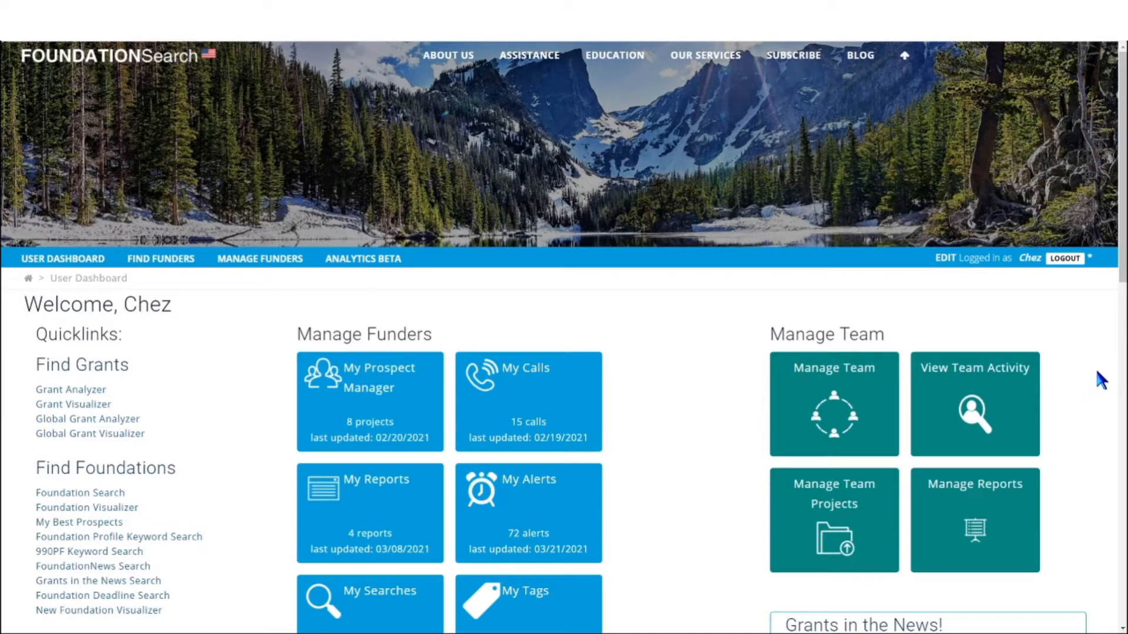
mouse_move(1062, 370)
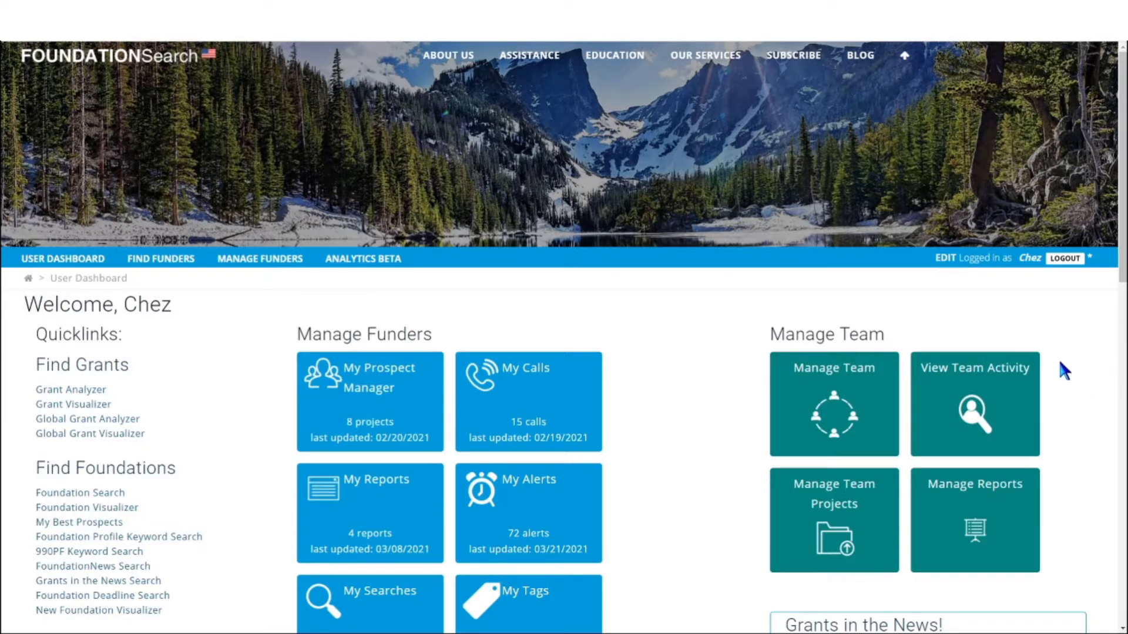
mouse_move(920, 391)
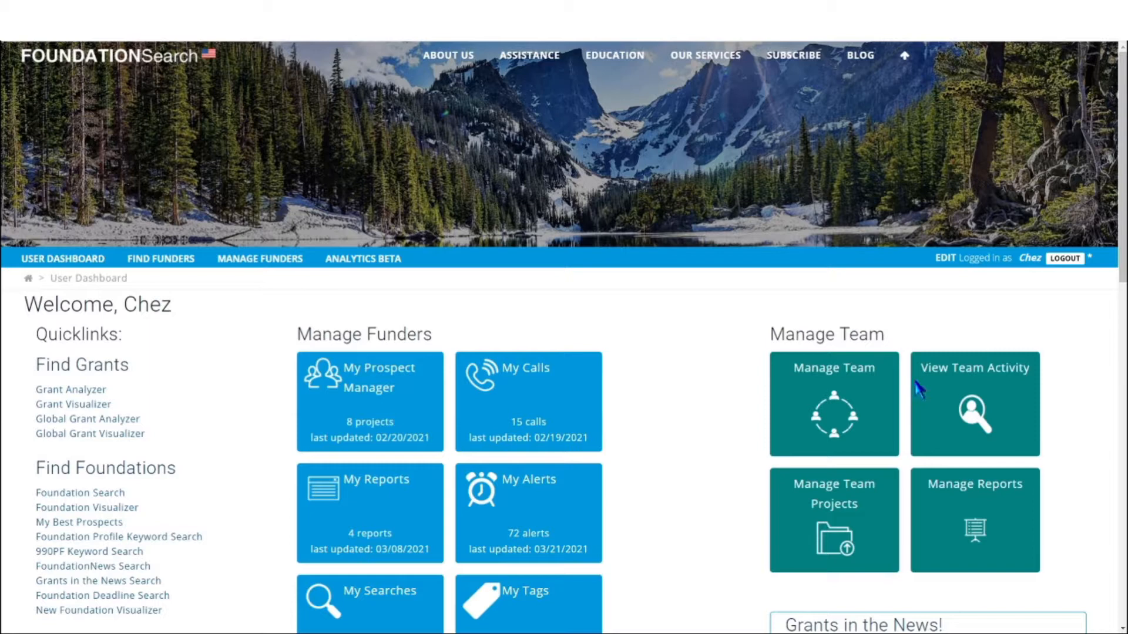
mouse_move(783, 574)
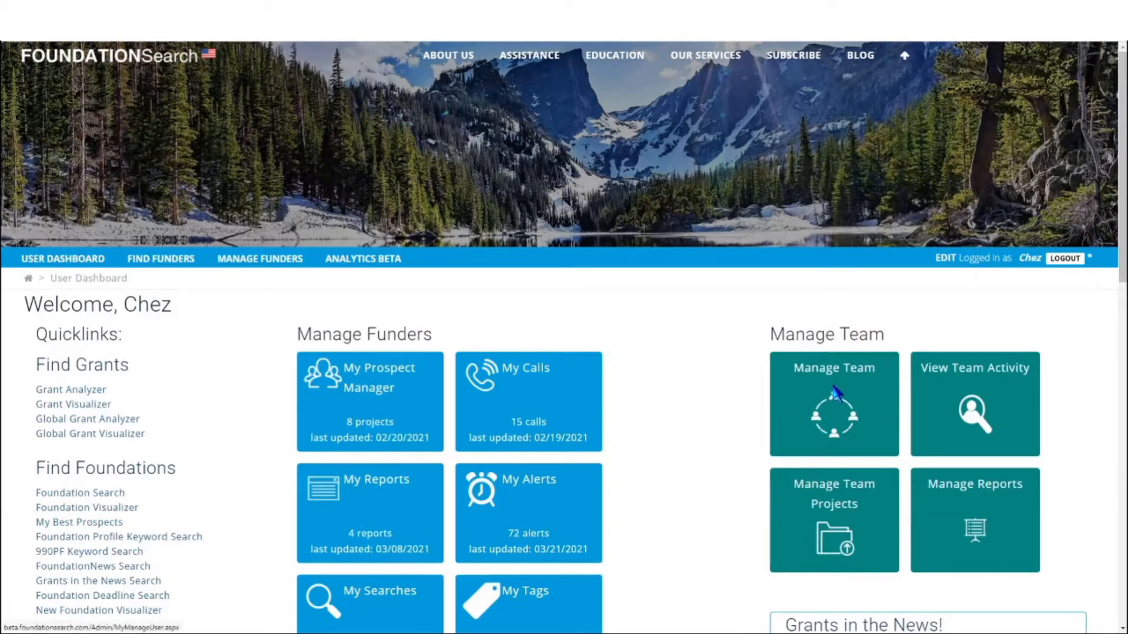
left_click(835, 405)
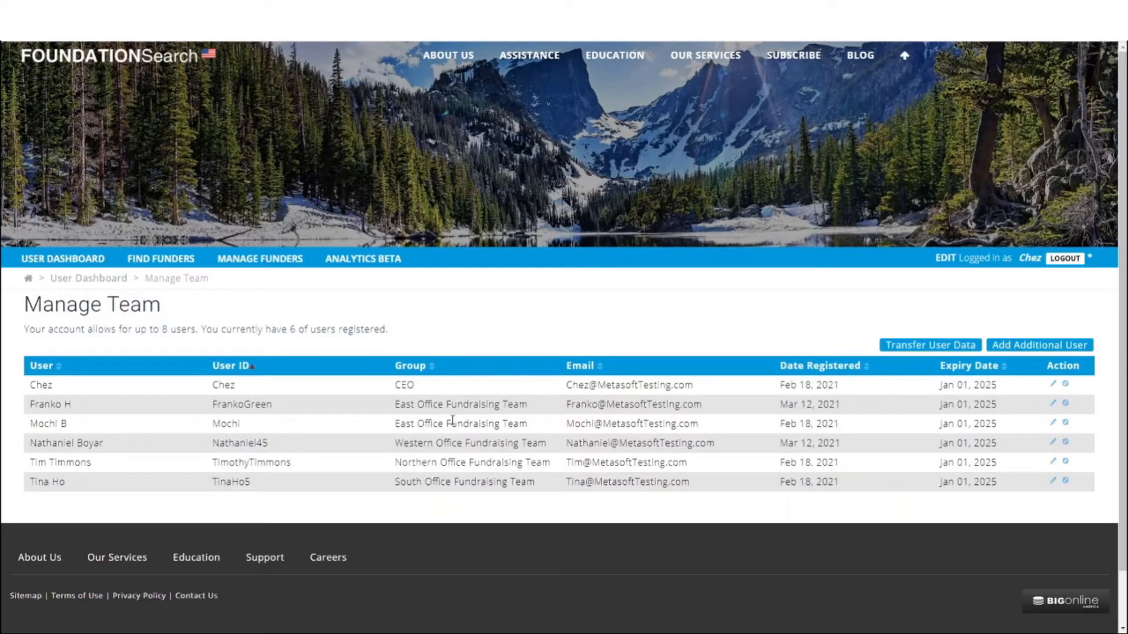
mouse_move(926, 376)
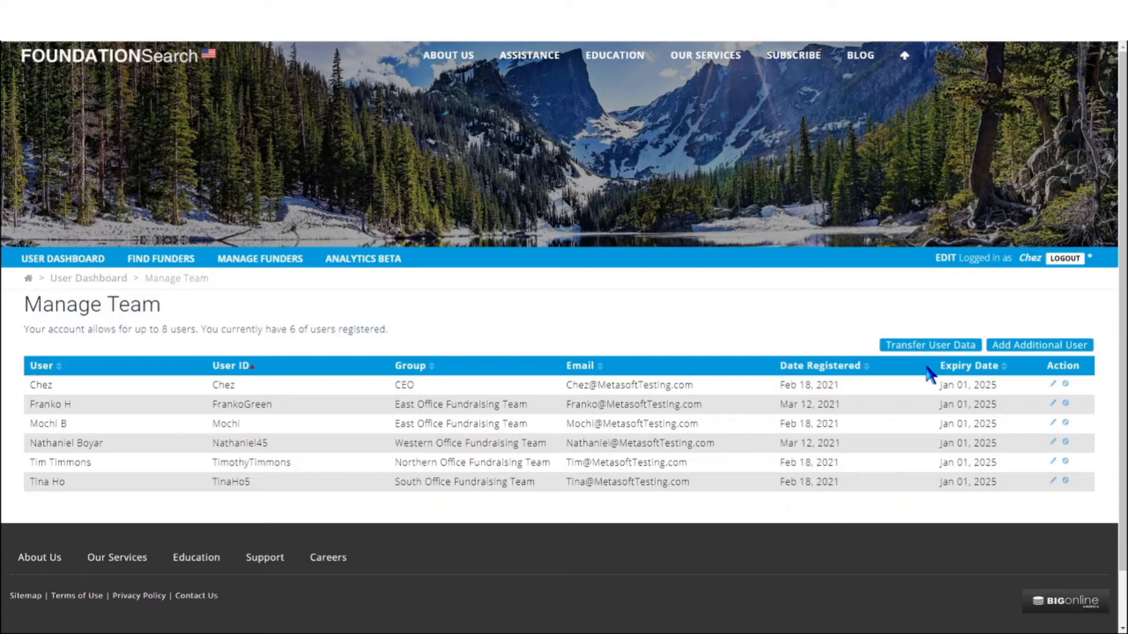
mouse_move(1057, 404)
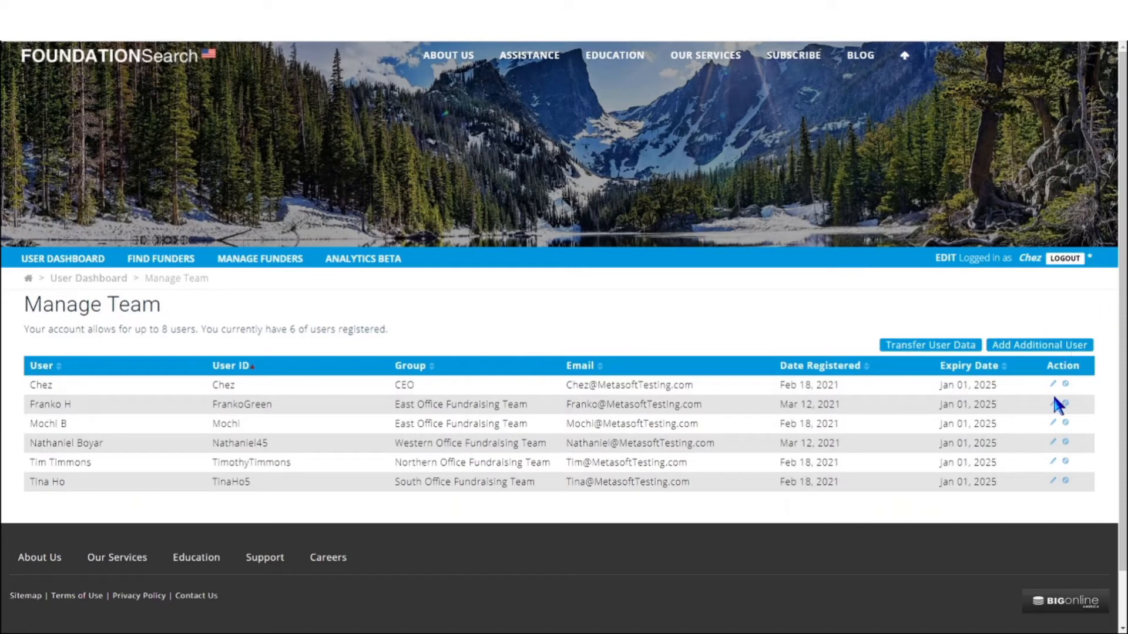
mouse_move(1055, 430)
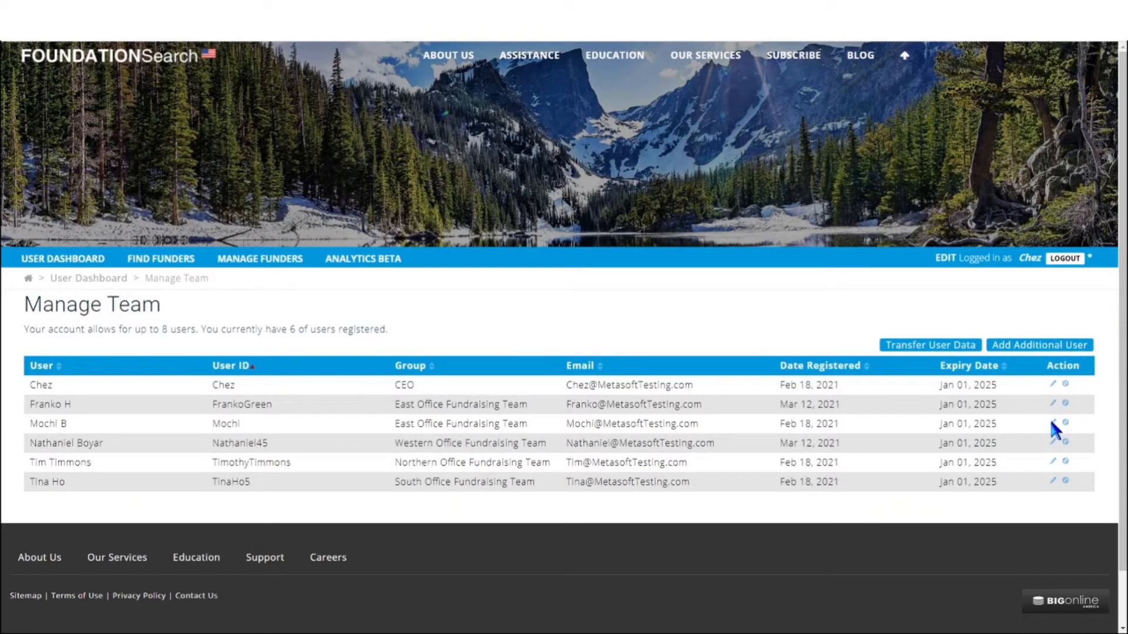
left_click(1053, 423)
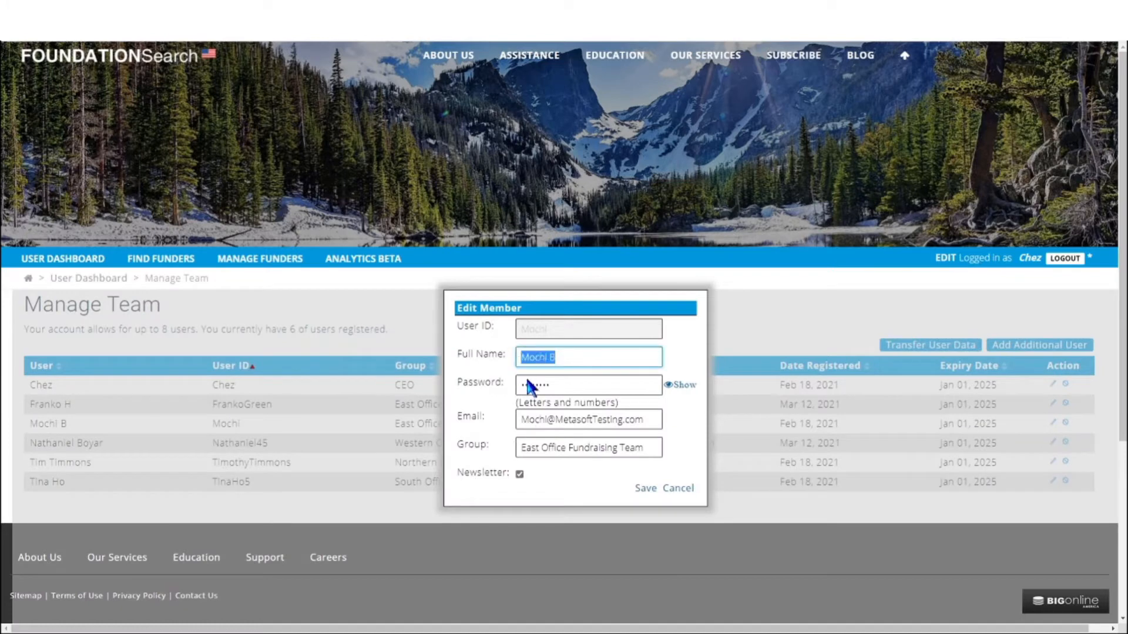
double_click(531, 448)
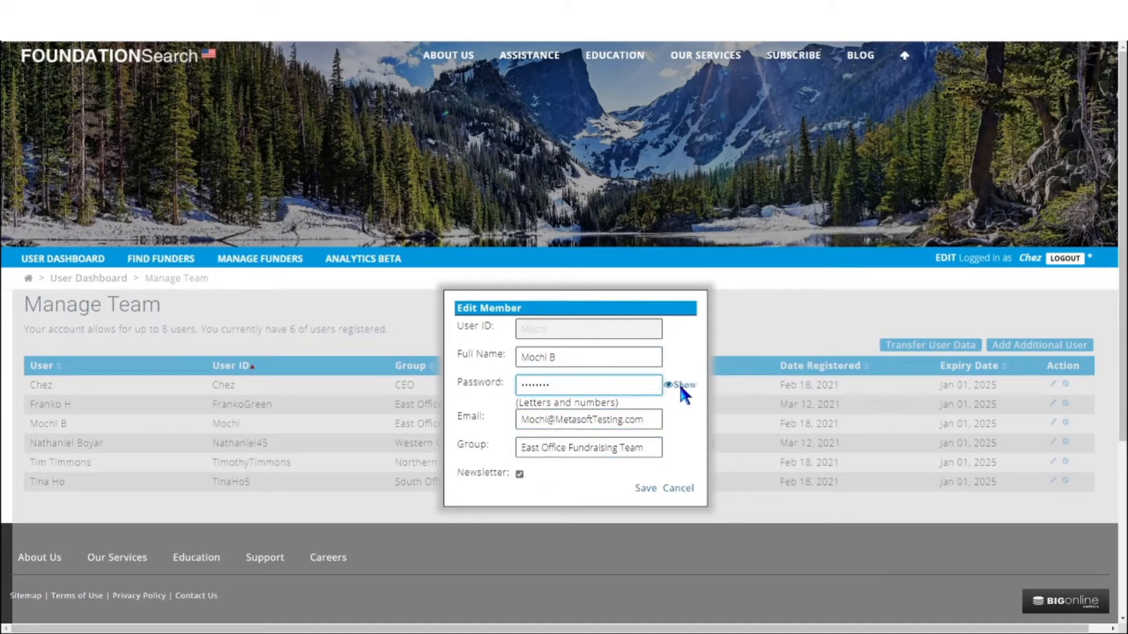
Reveal the member's password, check the group name, and close the details unchanged
left_click(681, 384)
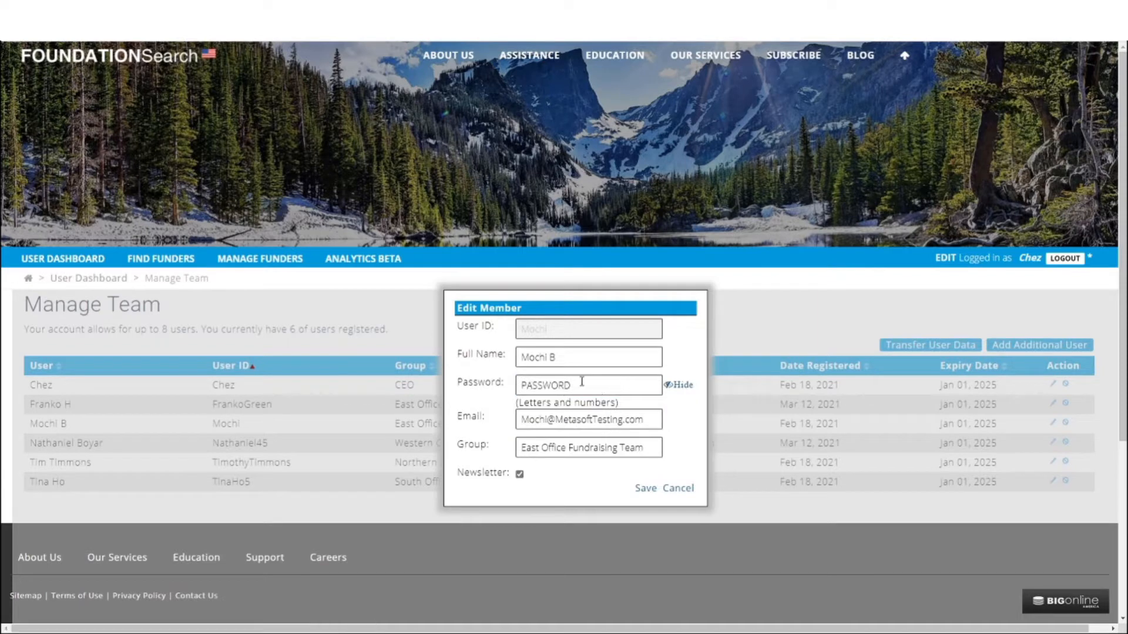
triple_click(589, 447)
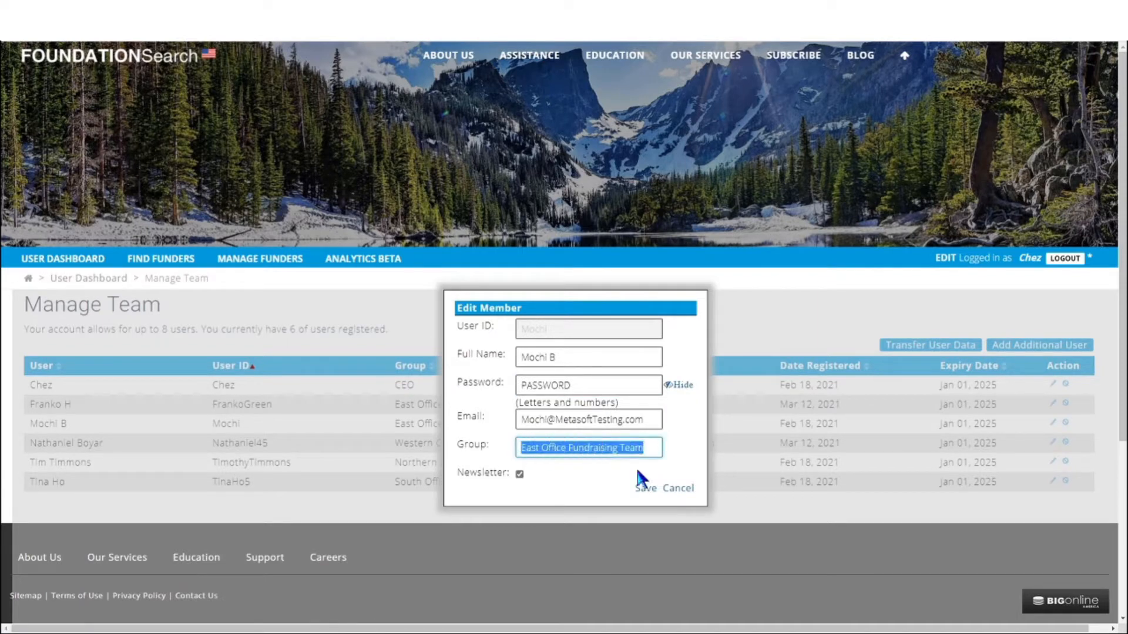
left_click(645, 488)
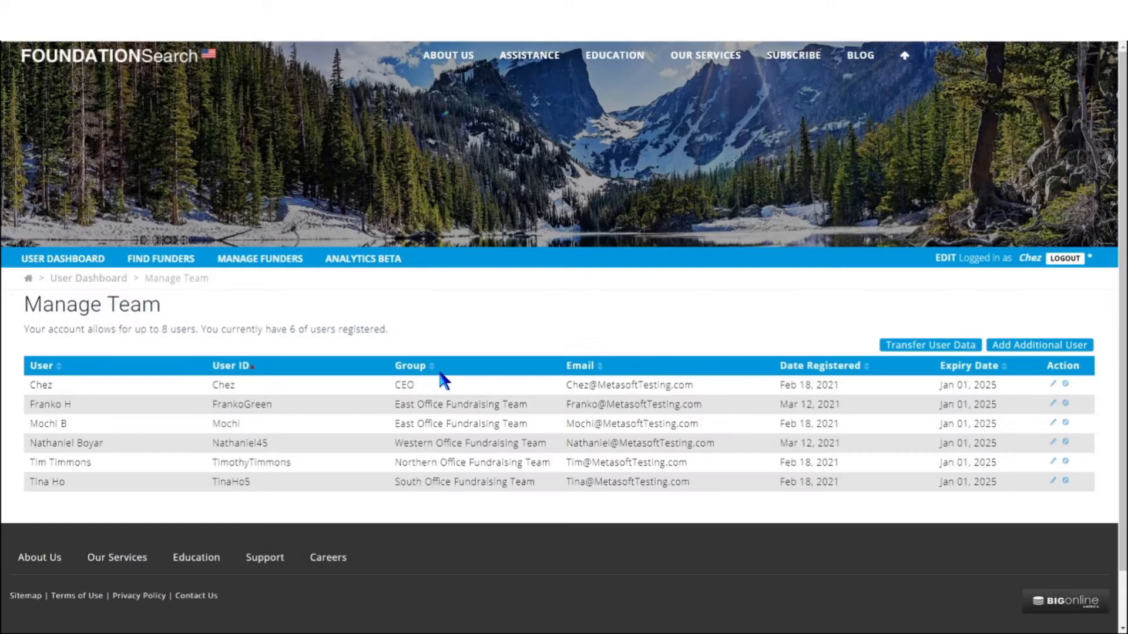
mouse_move(925, 324)
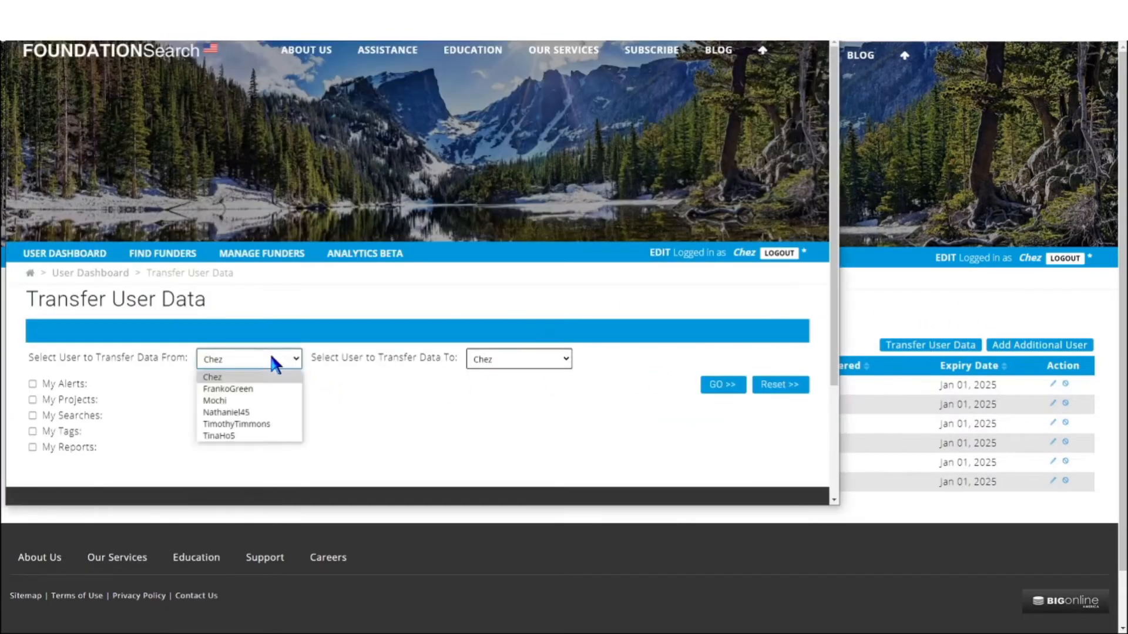
left_click(214, 400)
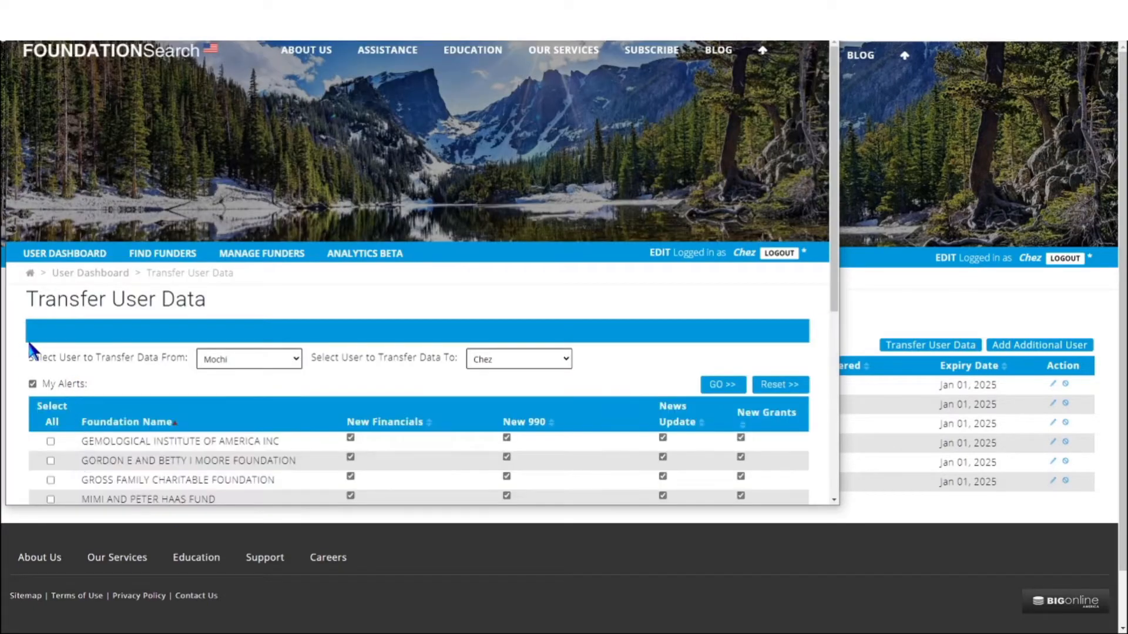
scroll("down", 3)
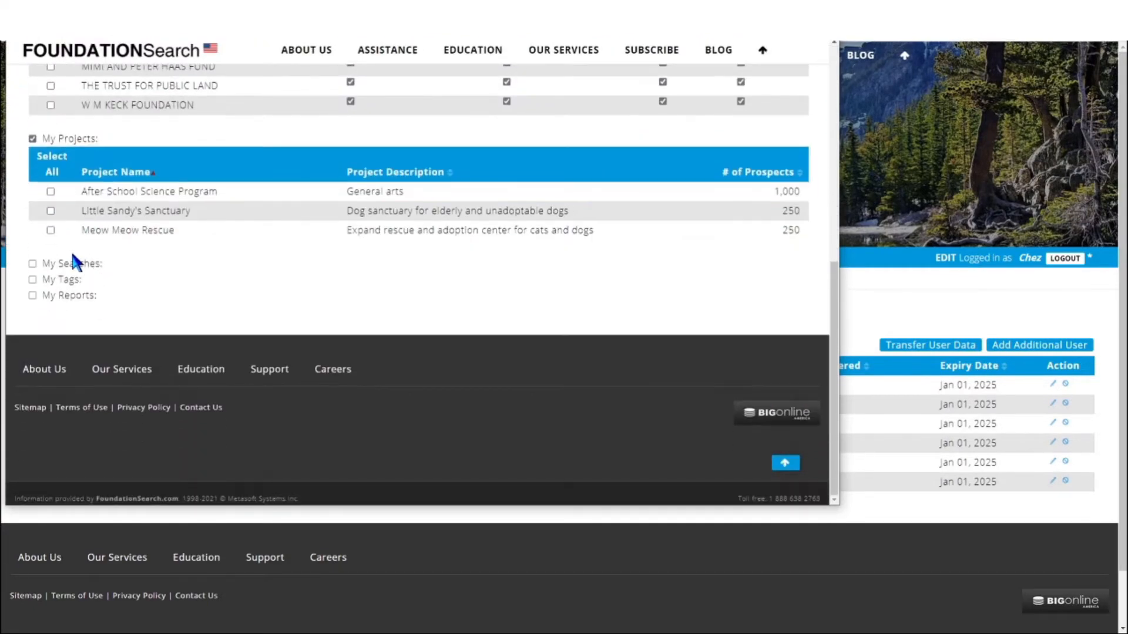
left_click(33, 263)
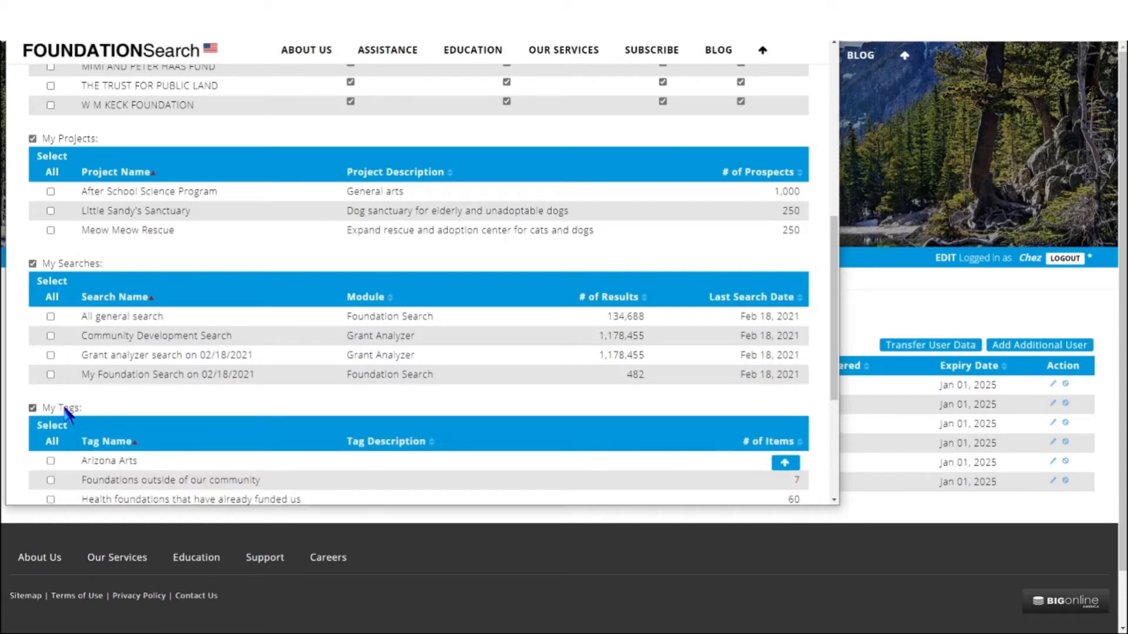
scroll("down", 3)
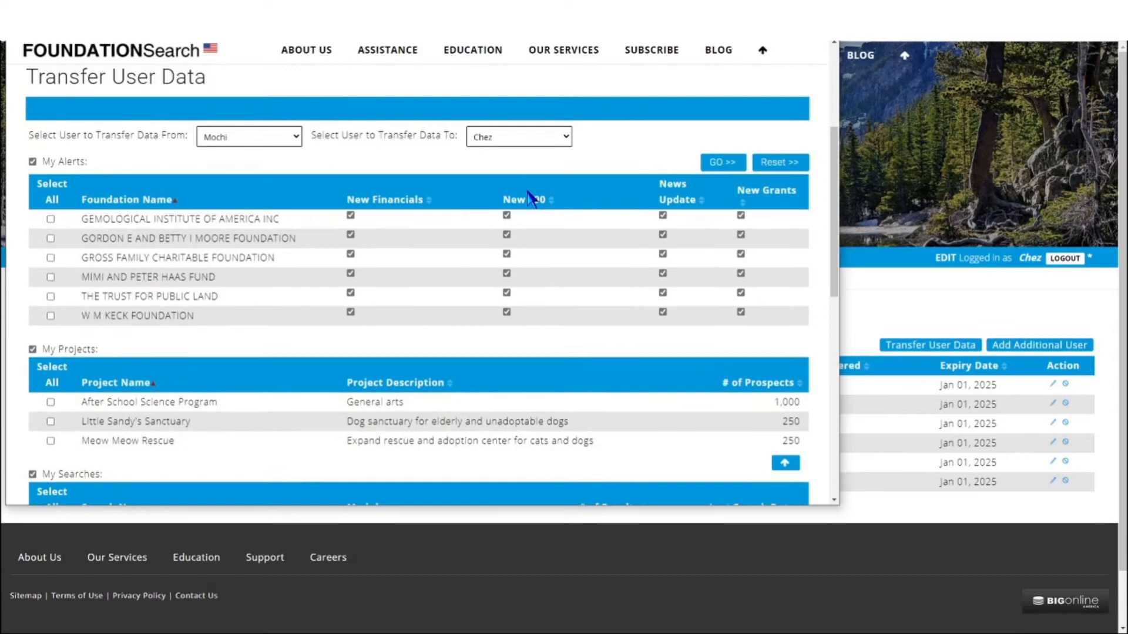
left_click(519, 136)
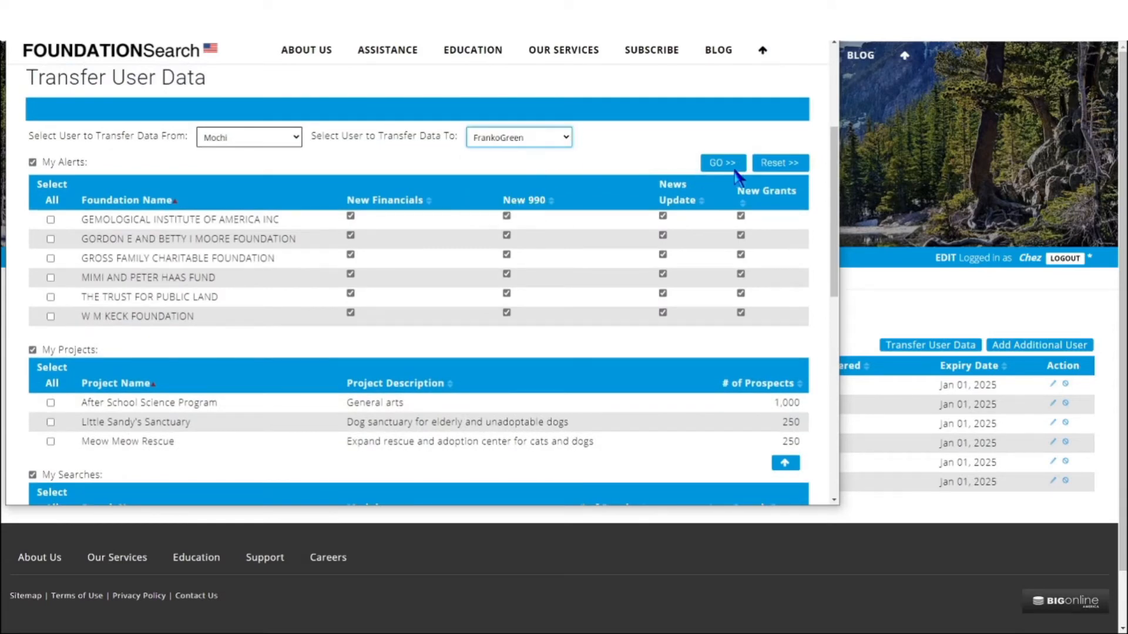
Run the data transfer and acknowledge the successful result
left_click(722, 162)
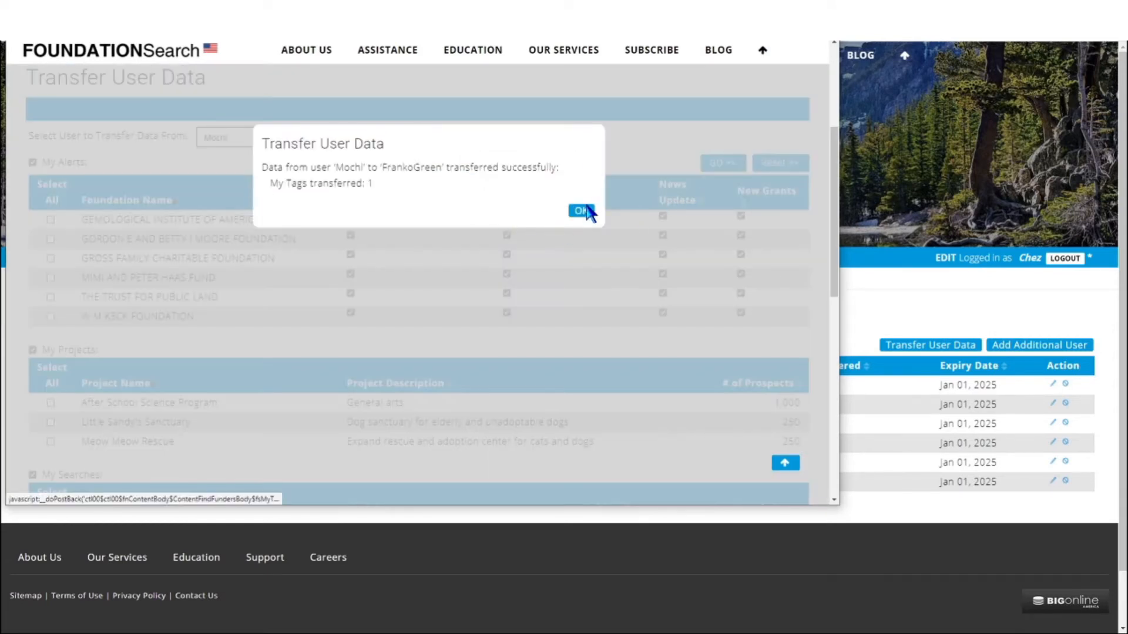
left_click(580, 210)
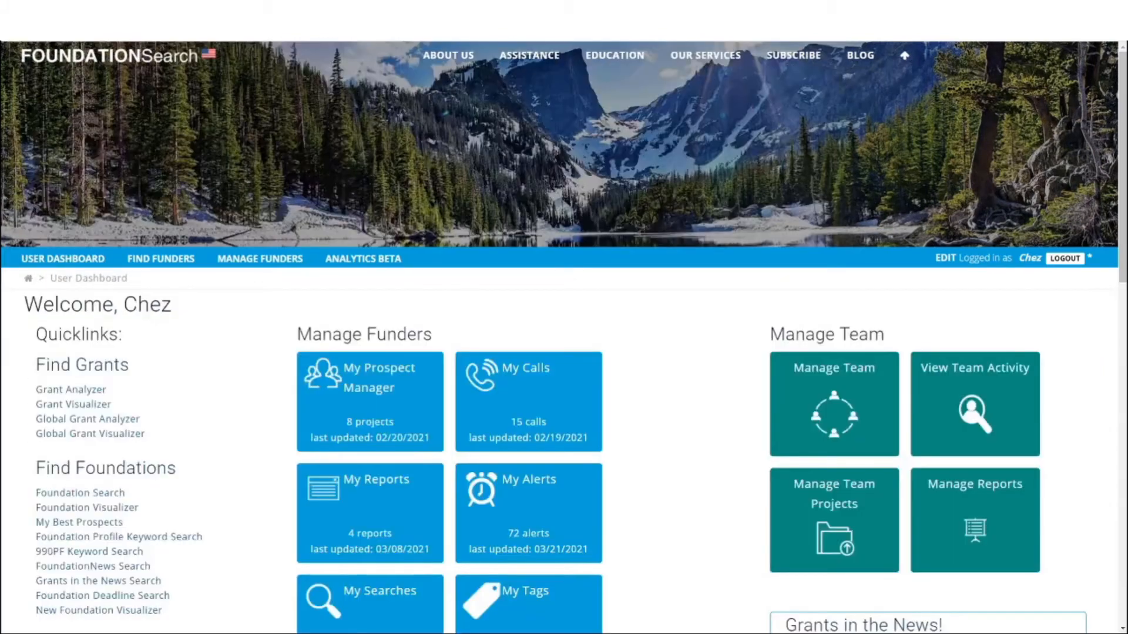
Review Team Activity funding totals, then bring up Mochi's Viewed Page History
left_click(975, 404)
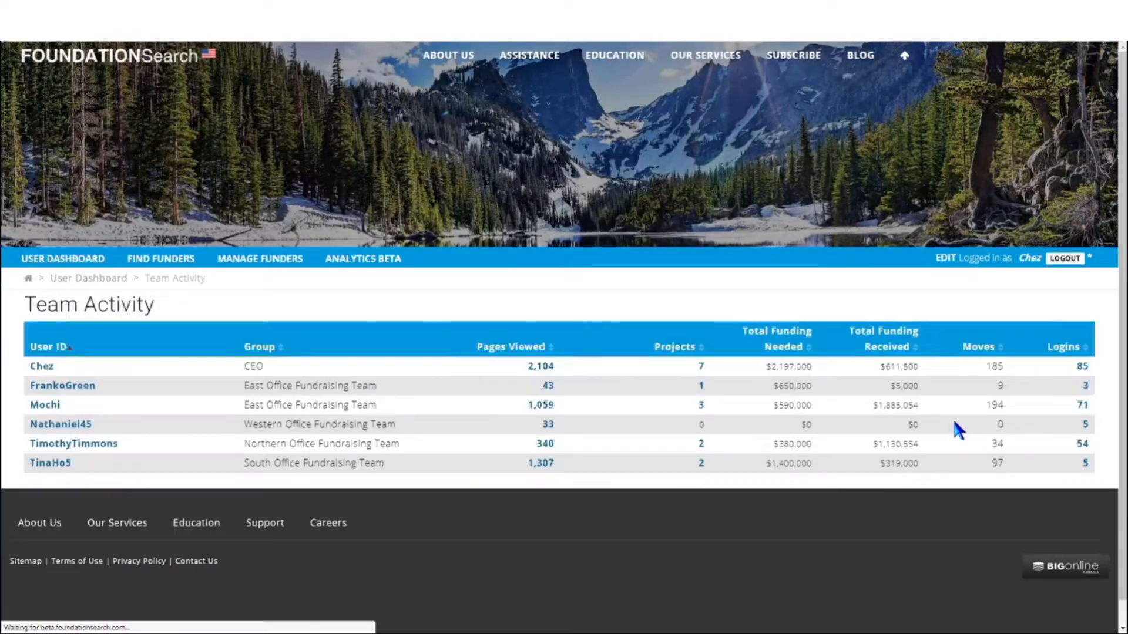
mouse_move(179, 378)
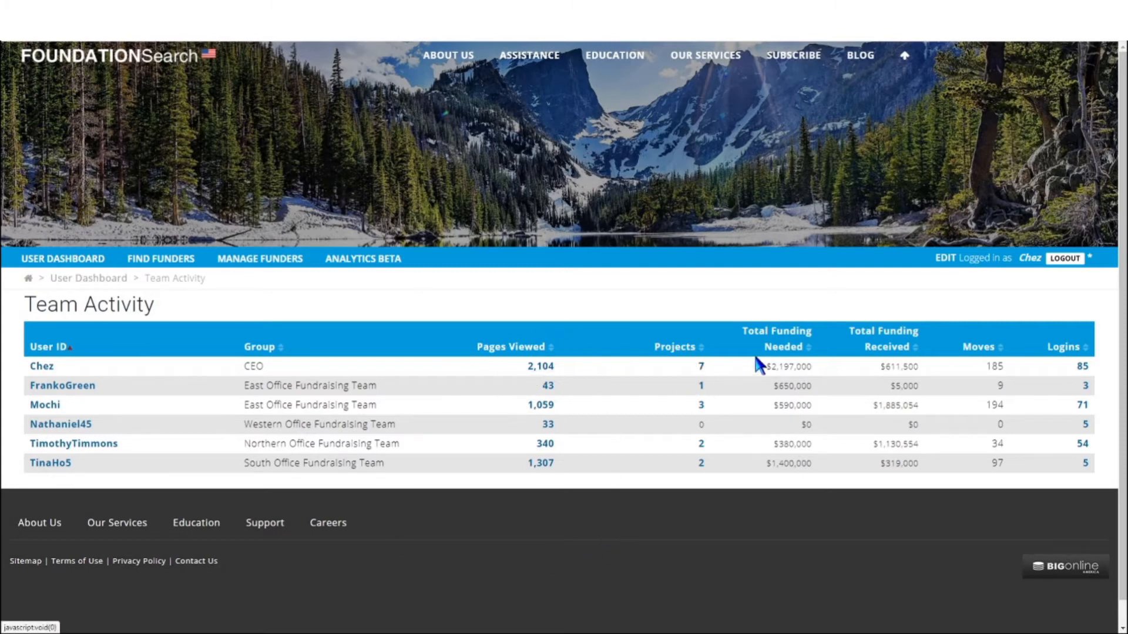
double_click(787, 367)
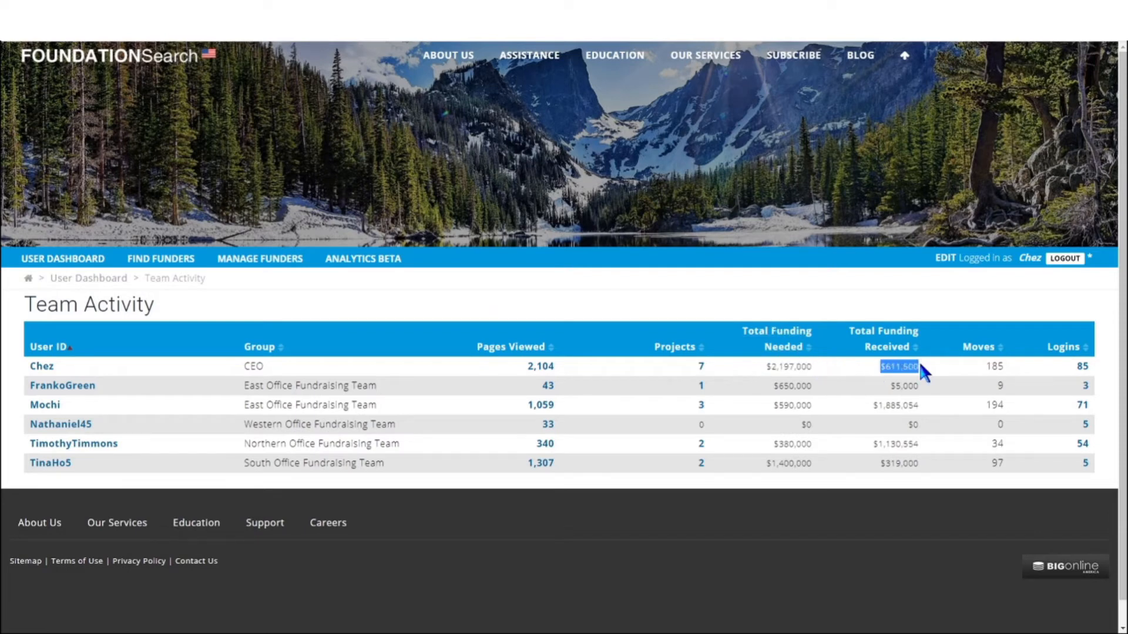
mouse_move(974, 408)
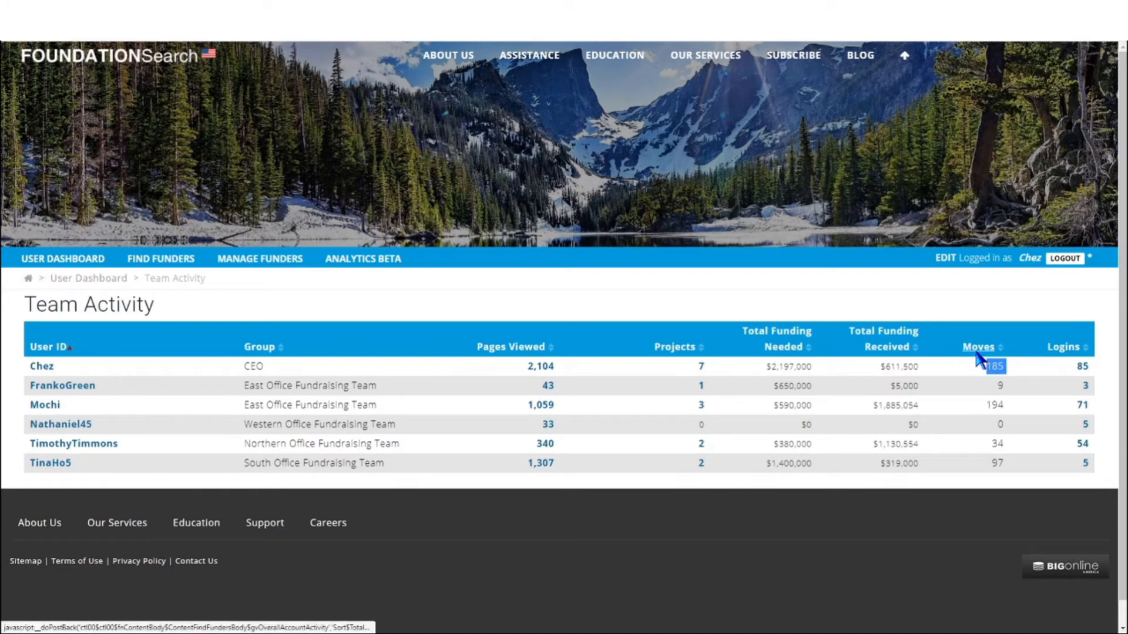
left_click(1069, 346)
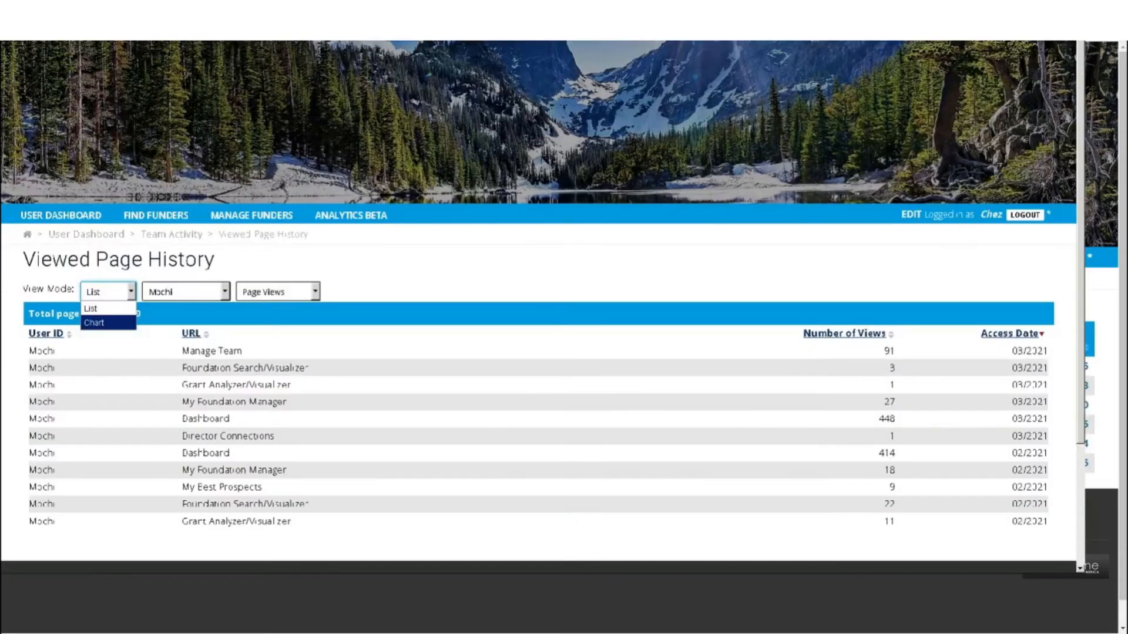
View the page history chart, then sort Manage Team Projects by Last Updated, newest first
left_click(94, 323)
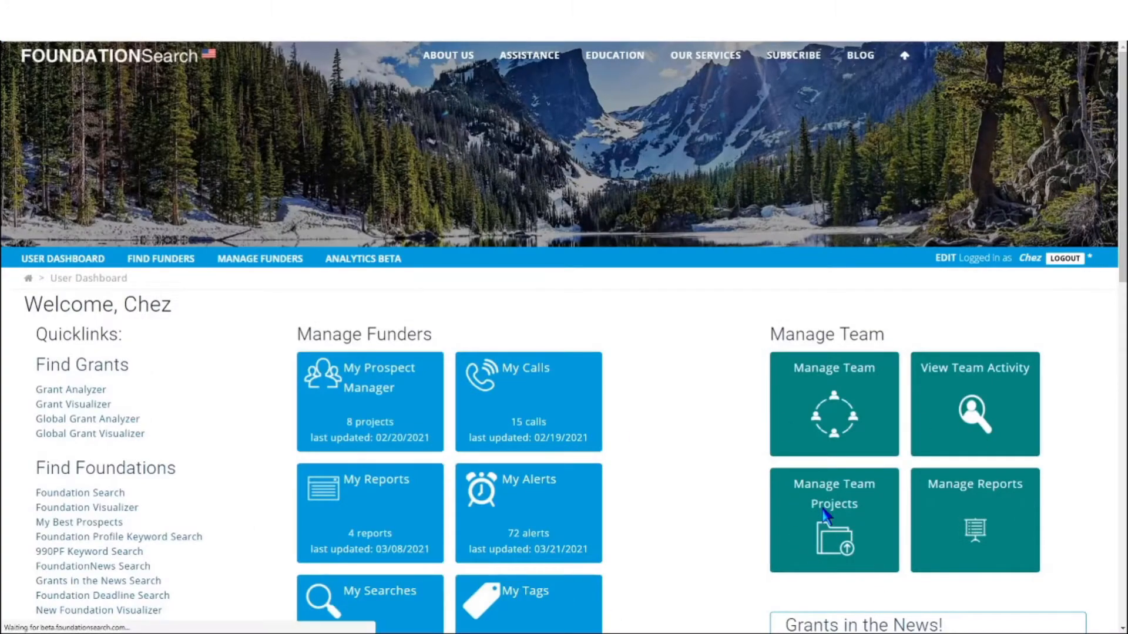
left_click(834, 519)
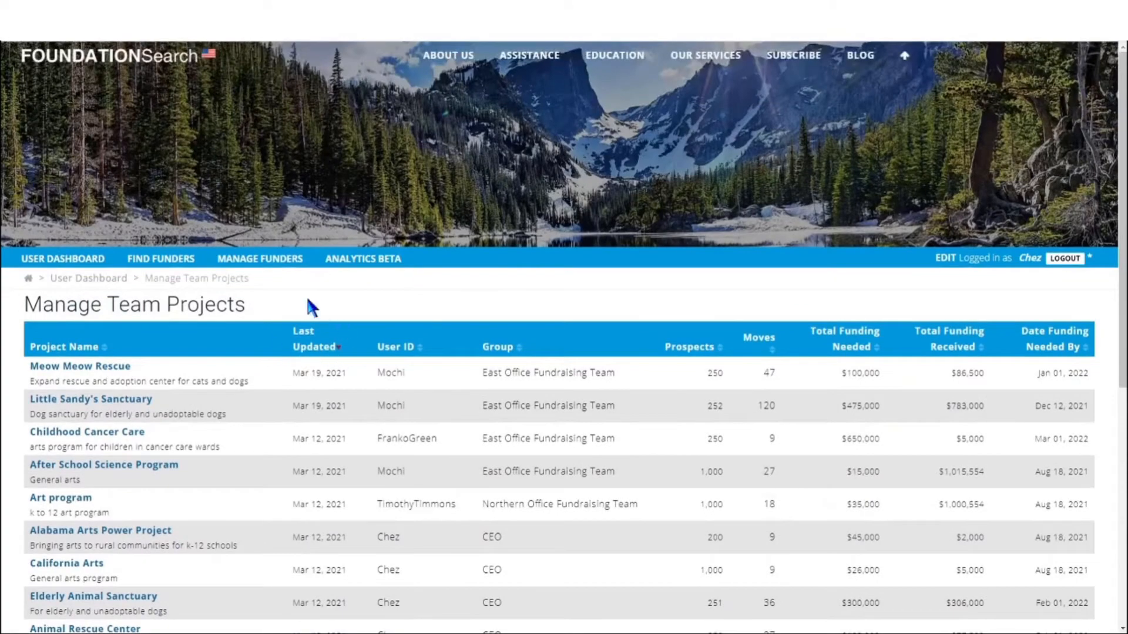
mouse_move(553, 353)
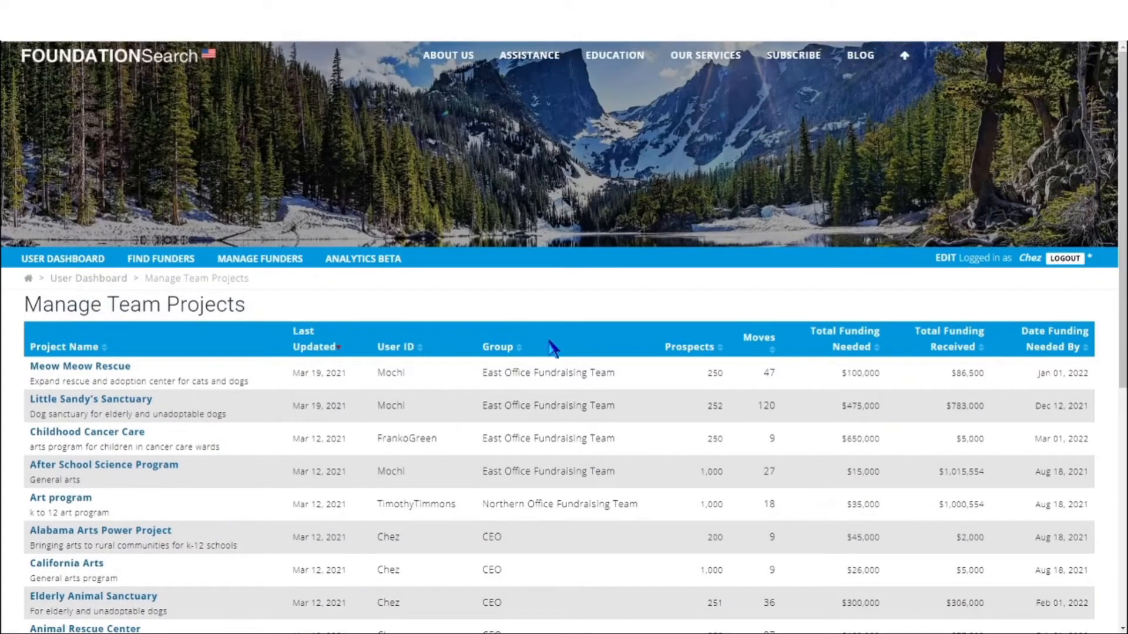
left_click(313, 338)
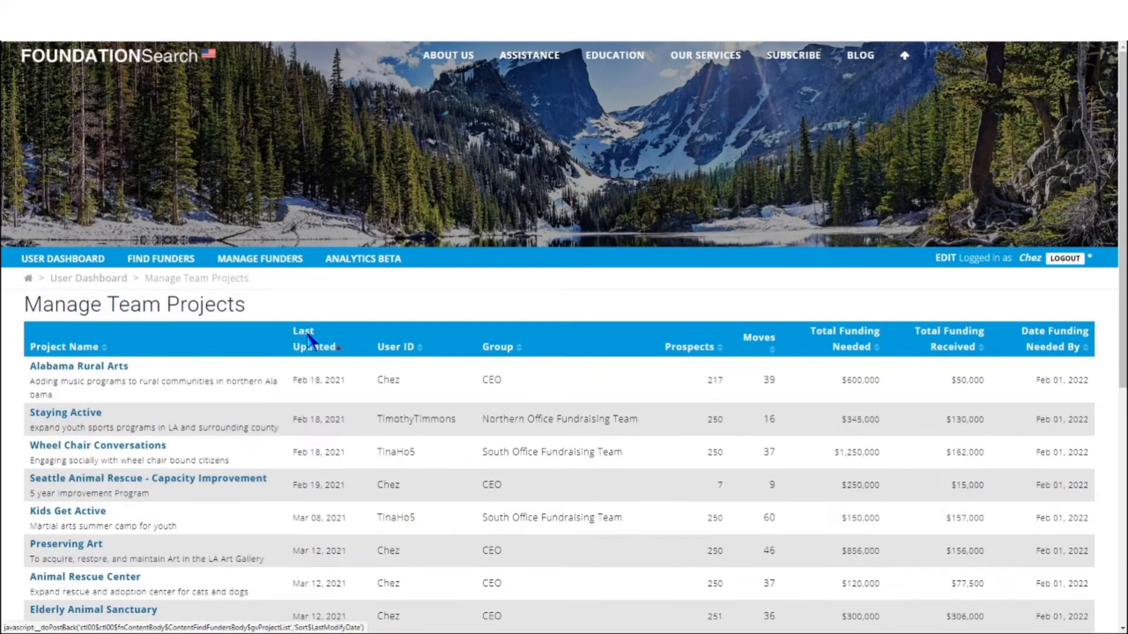
left_click(312, 338)
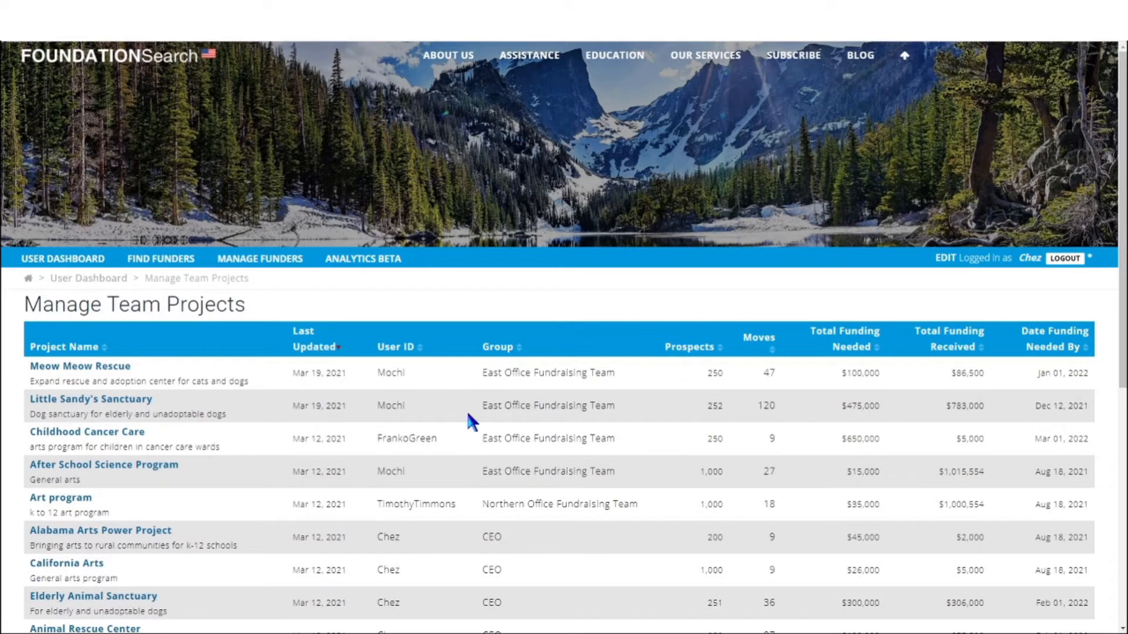
mouse_move(869, 411)
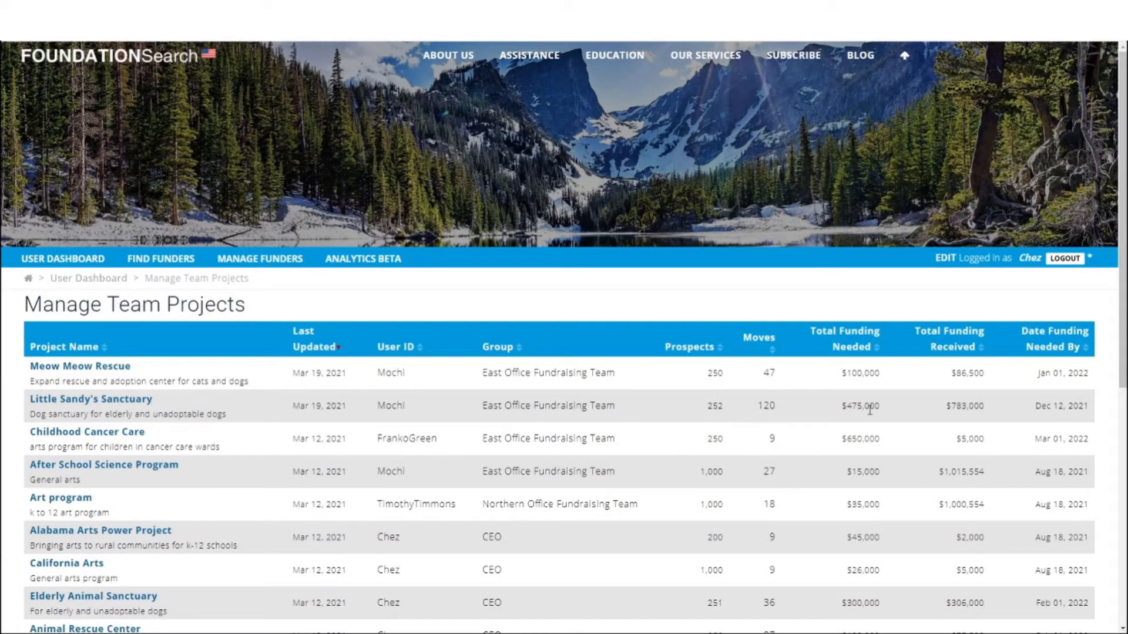
mouse_move(985, 313)
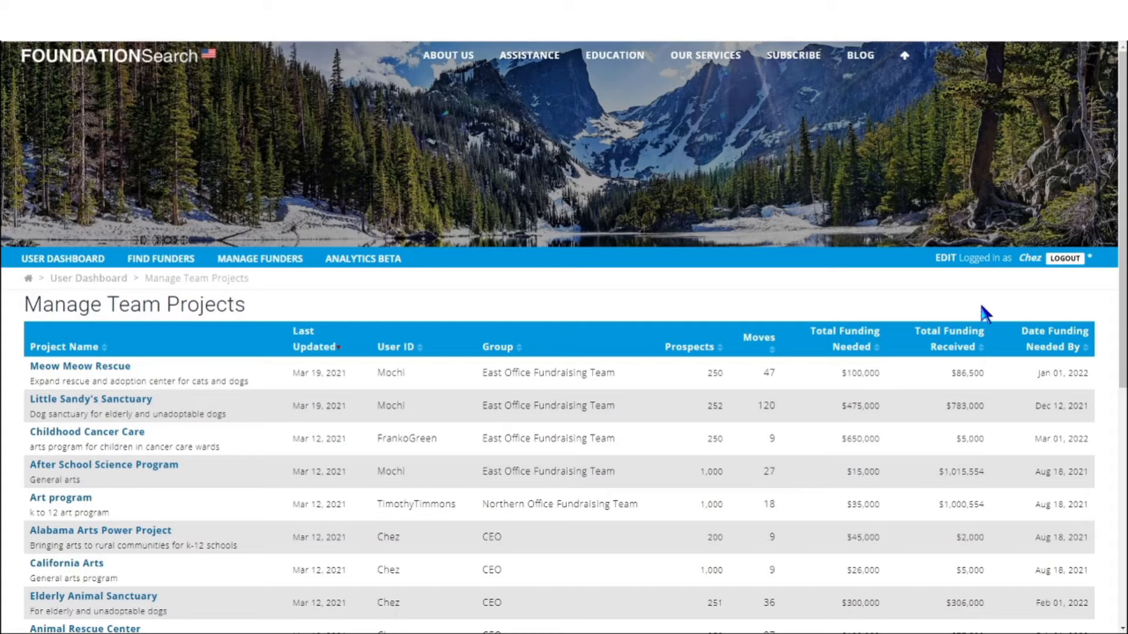
mouse_move(1034, 376)
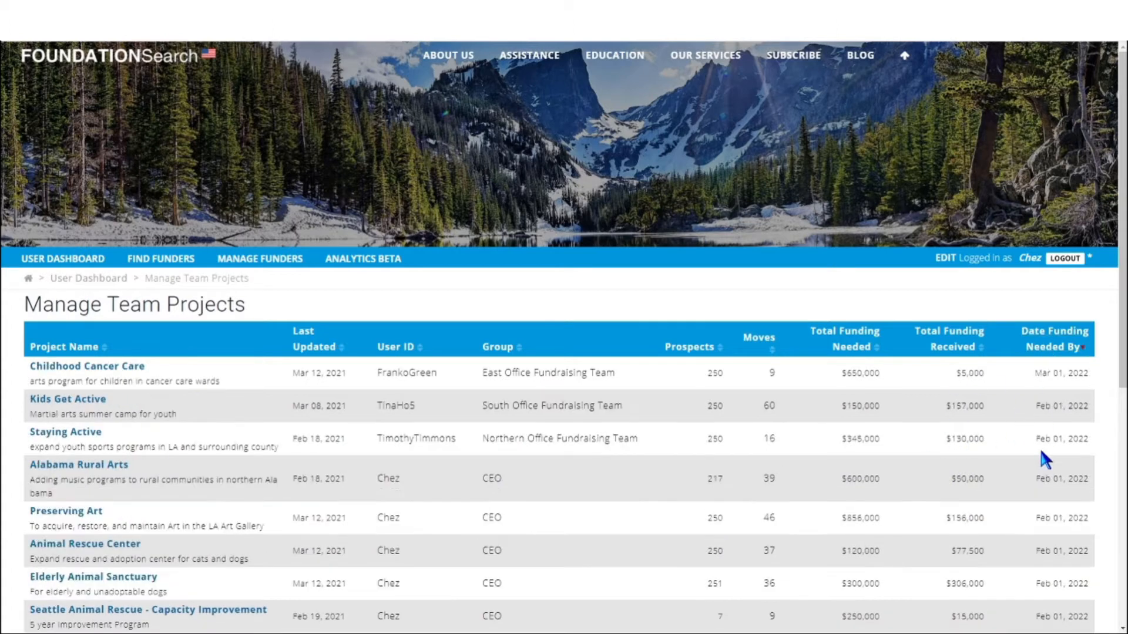
mouse_move(91, 585)
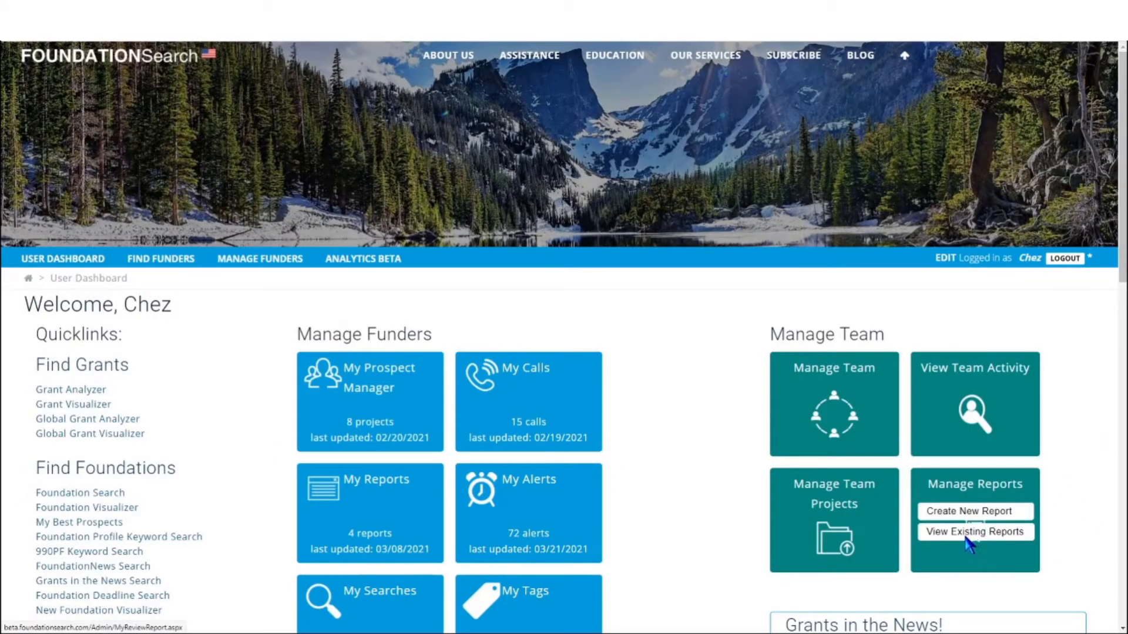
mouse_move(967, 543)
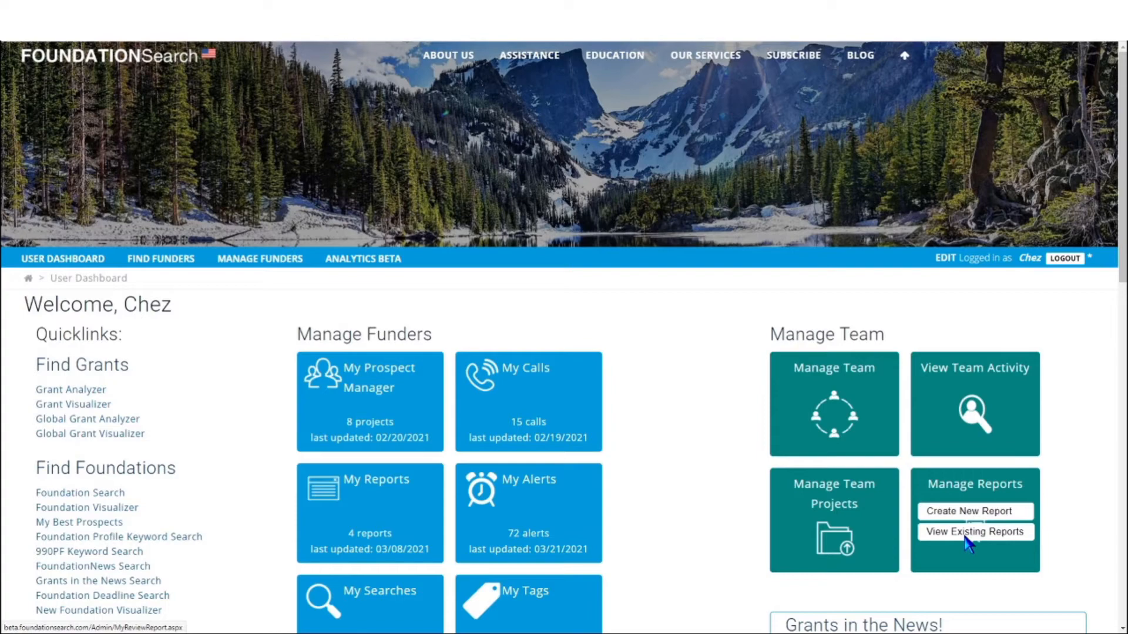
Return to the dashboard and bring up the Manage Reports list
left_click(975, 532)
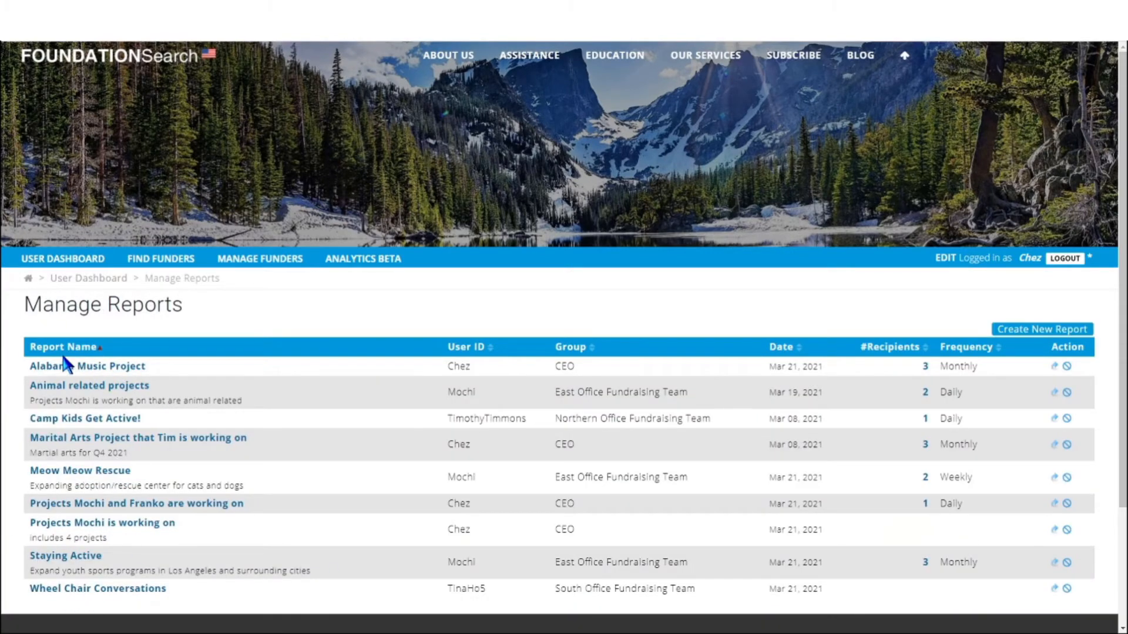
mouse_move(339, 327)
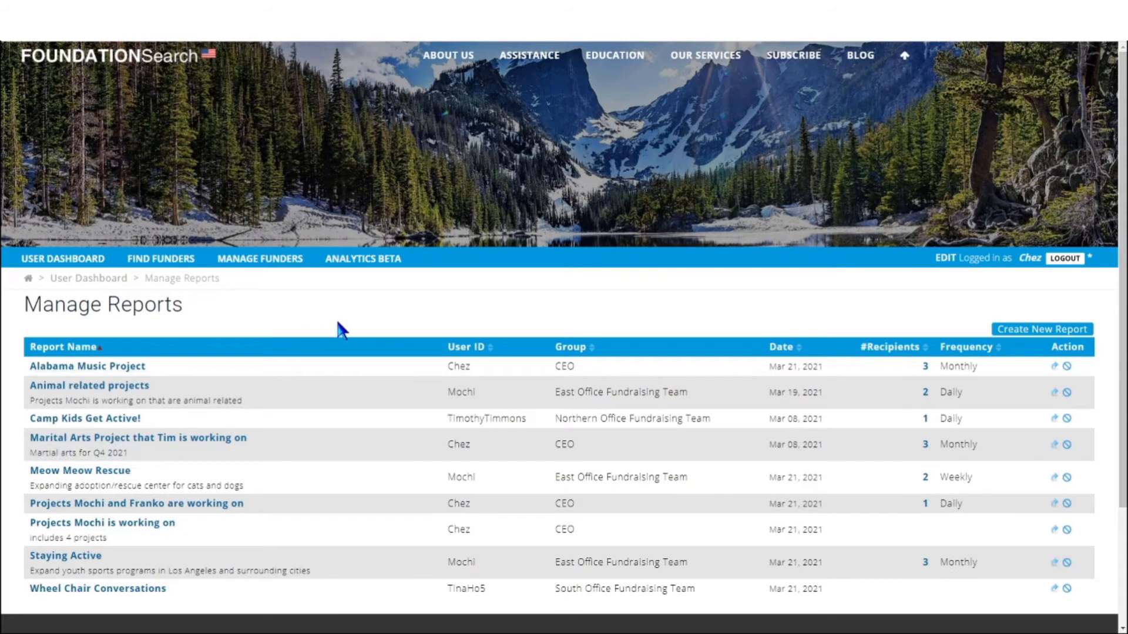
mouse_move(595, 454)
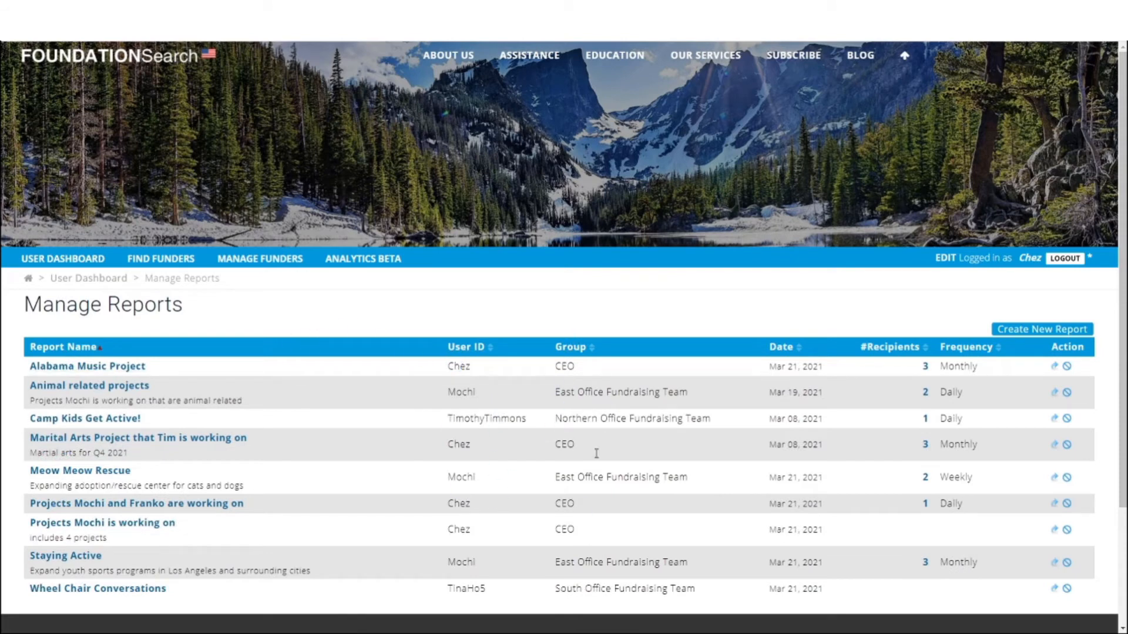
mouse_move(938, 334)
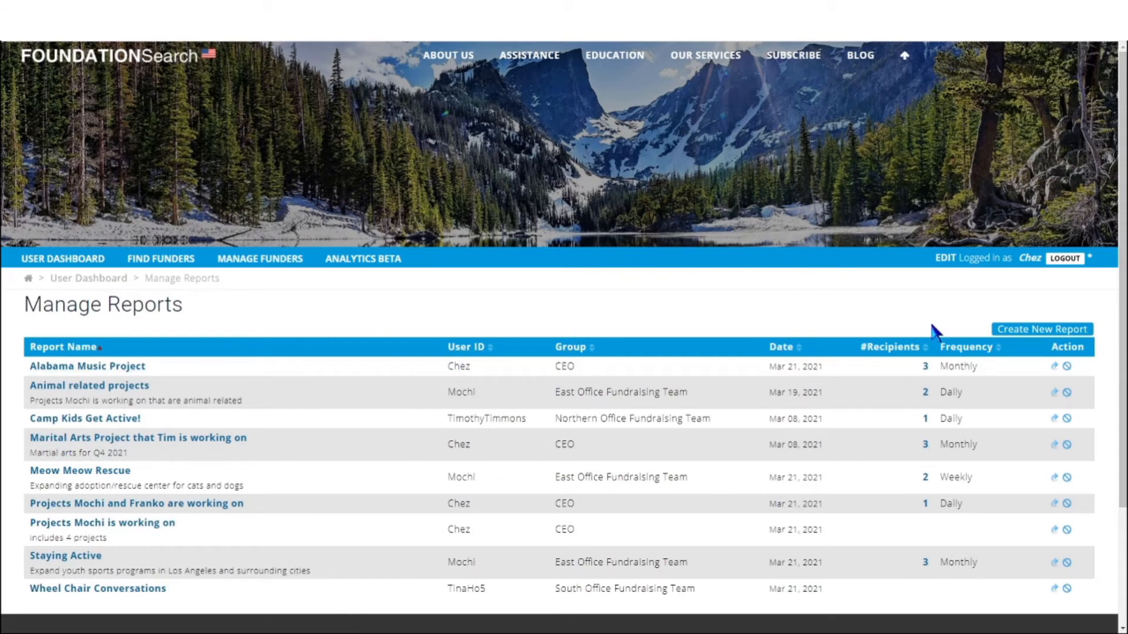
mouse_move(855, 534)
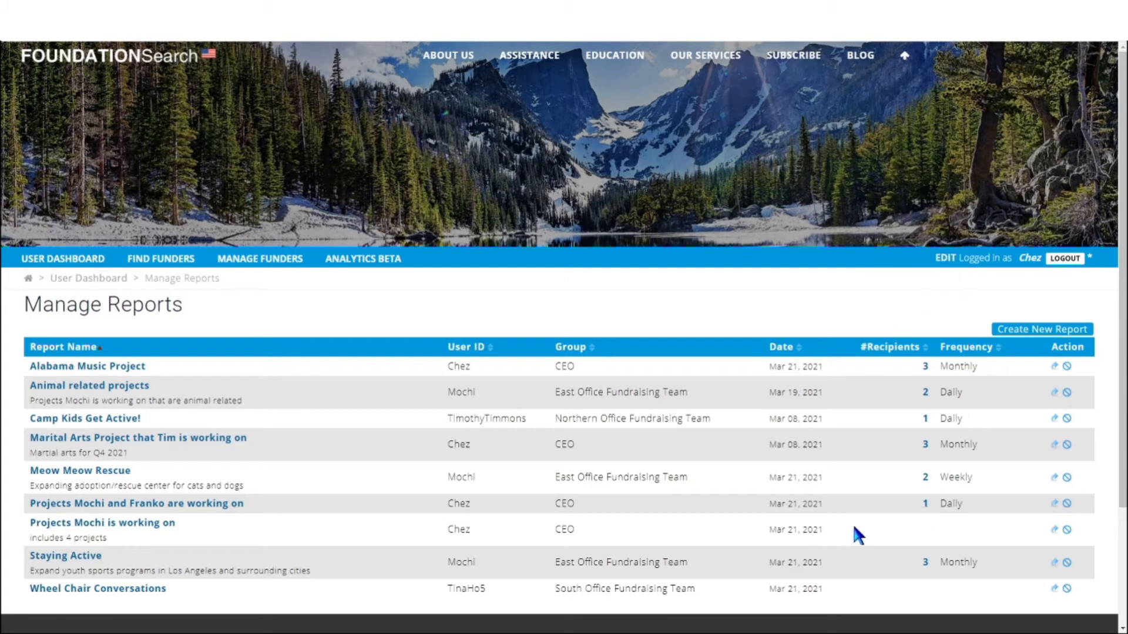
mouse_move(918, 477)
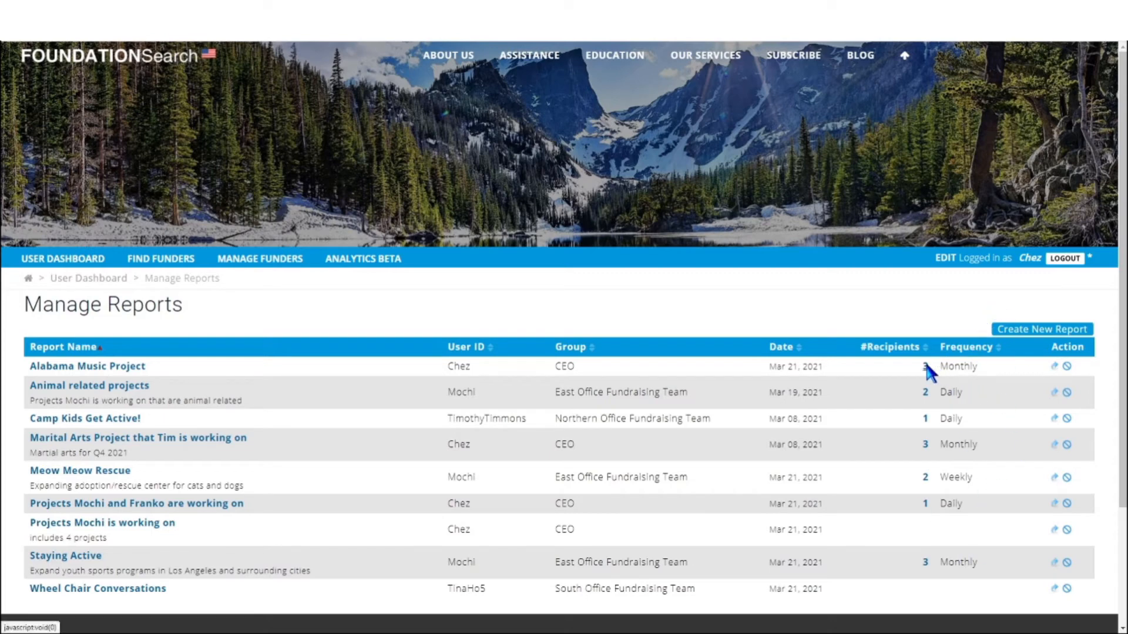
mouse_move(925, 366)
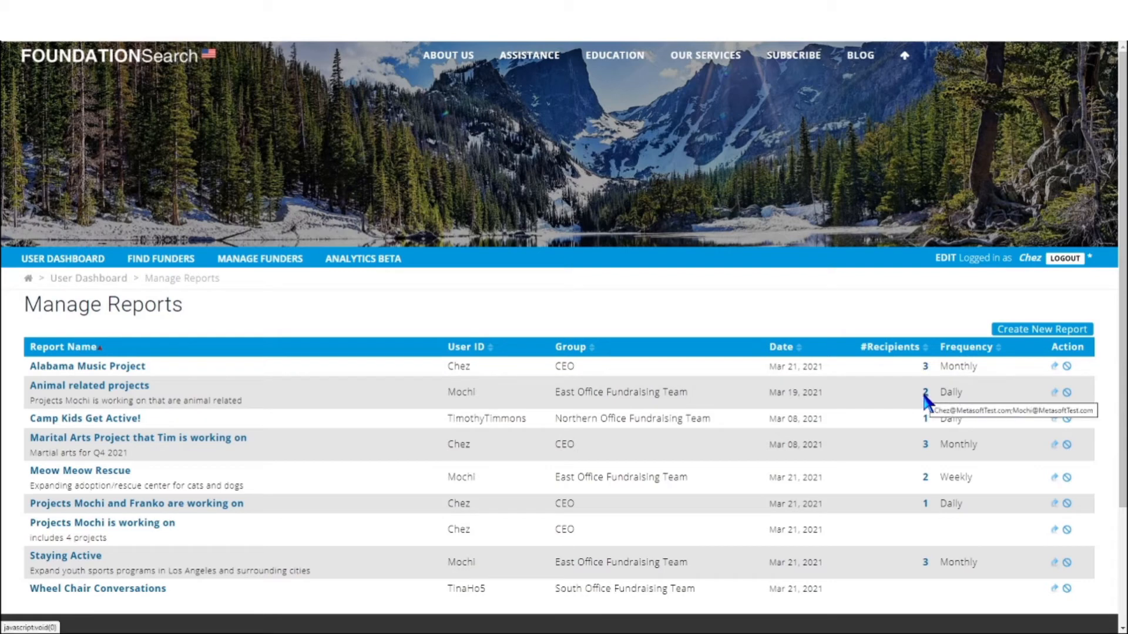
mouse_move(929, 427)
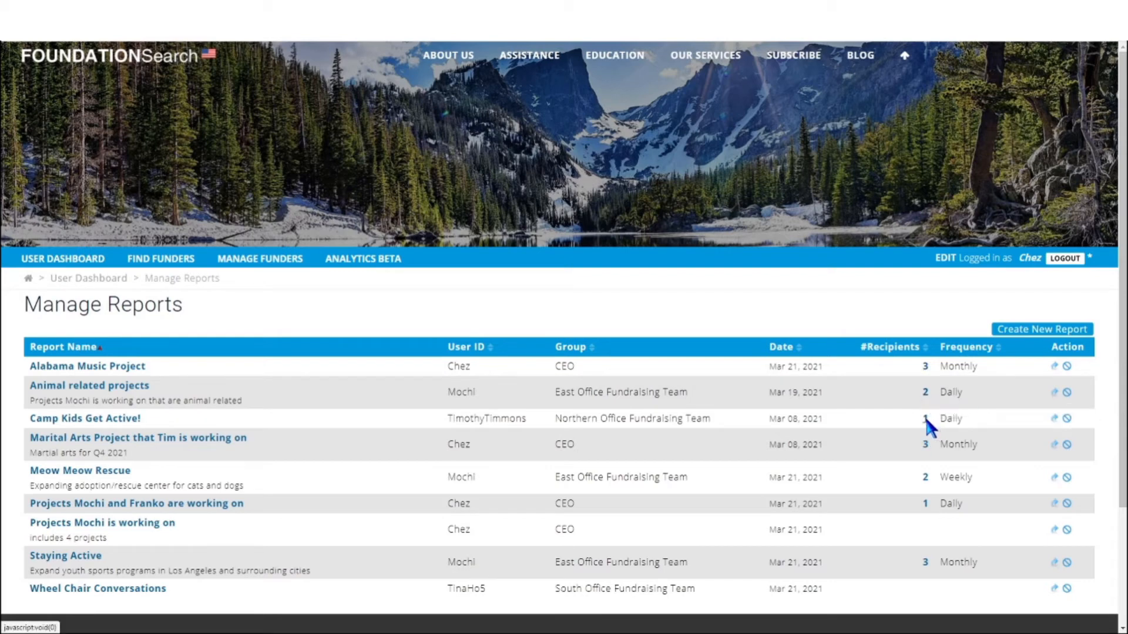
mouse_move(925, 424)
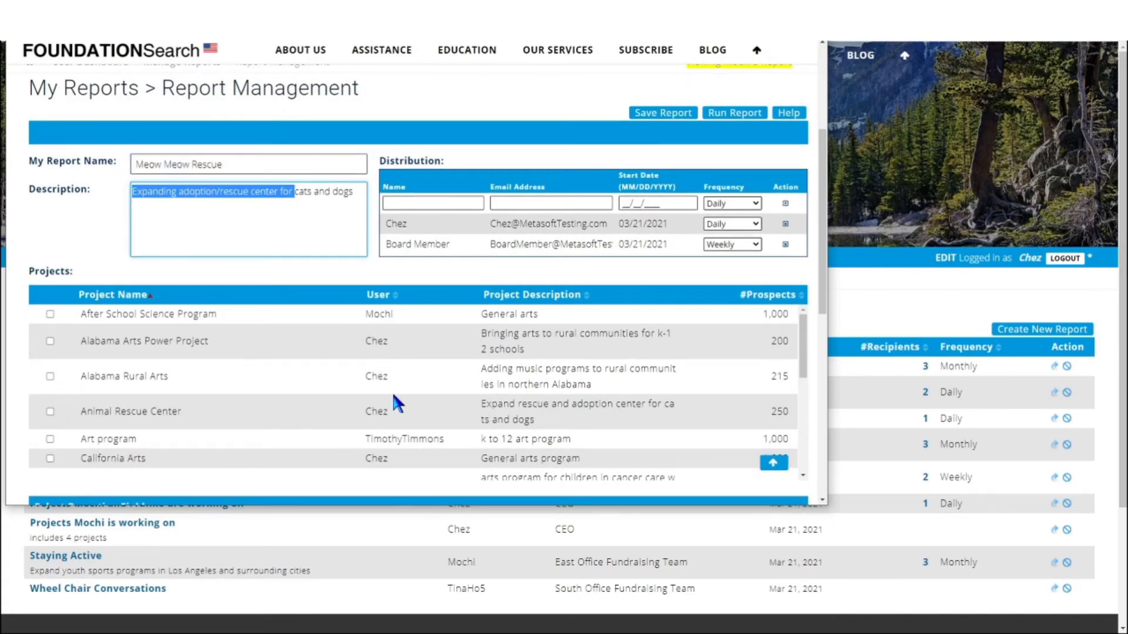
Review the Meow Meow Rescue report's distribution, save it, and confirm success
scroll("down", 3)
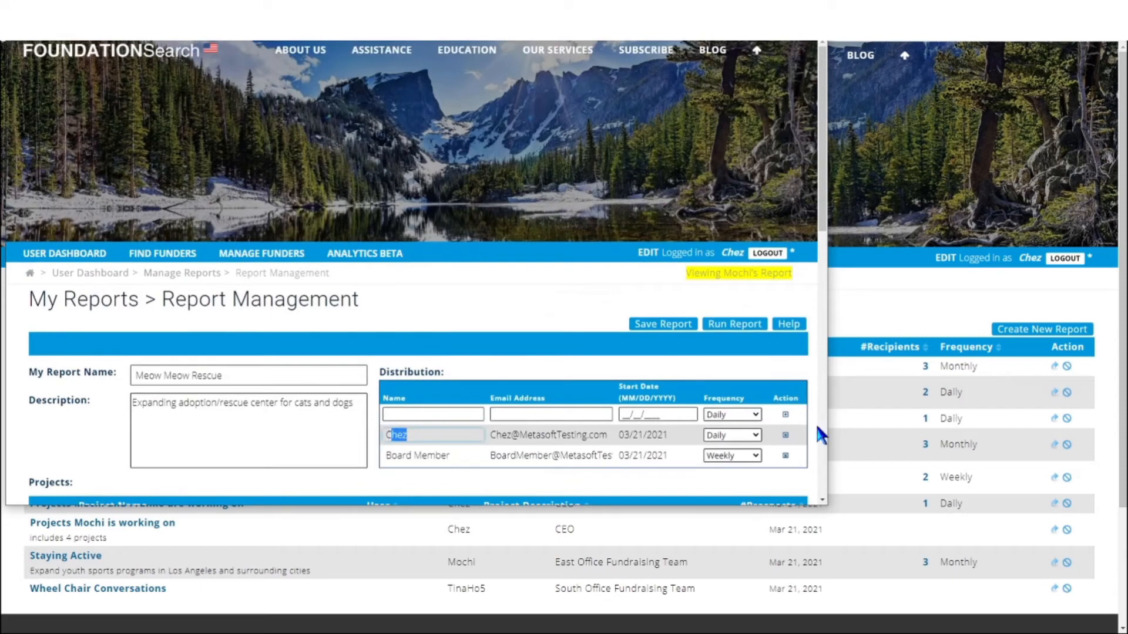
left_click(732, 434)
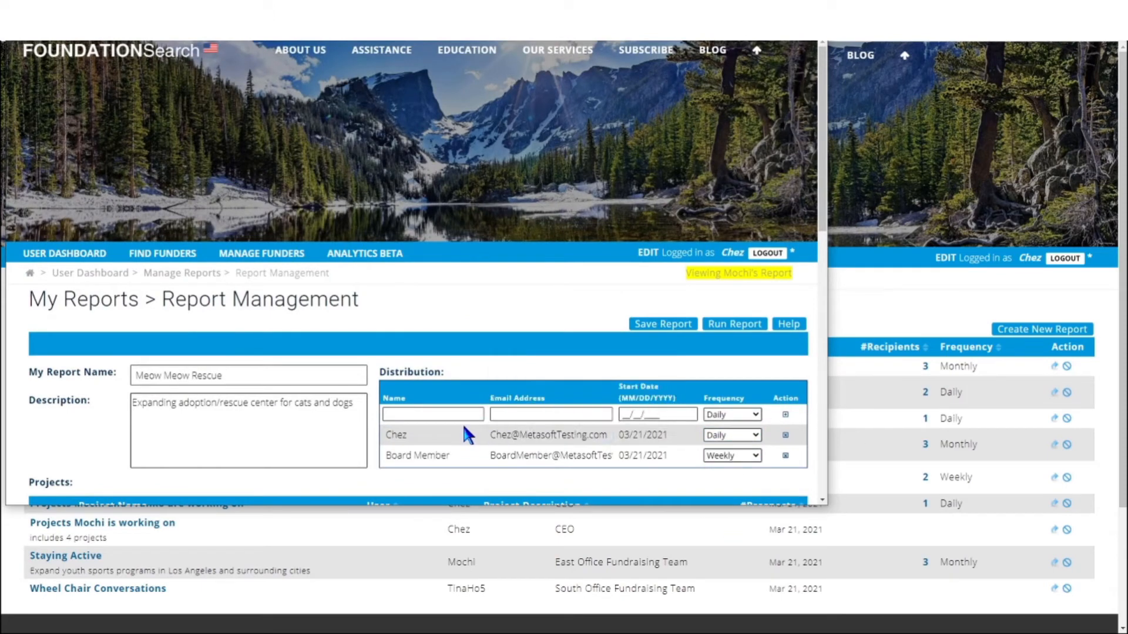
left_click(663, 324)
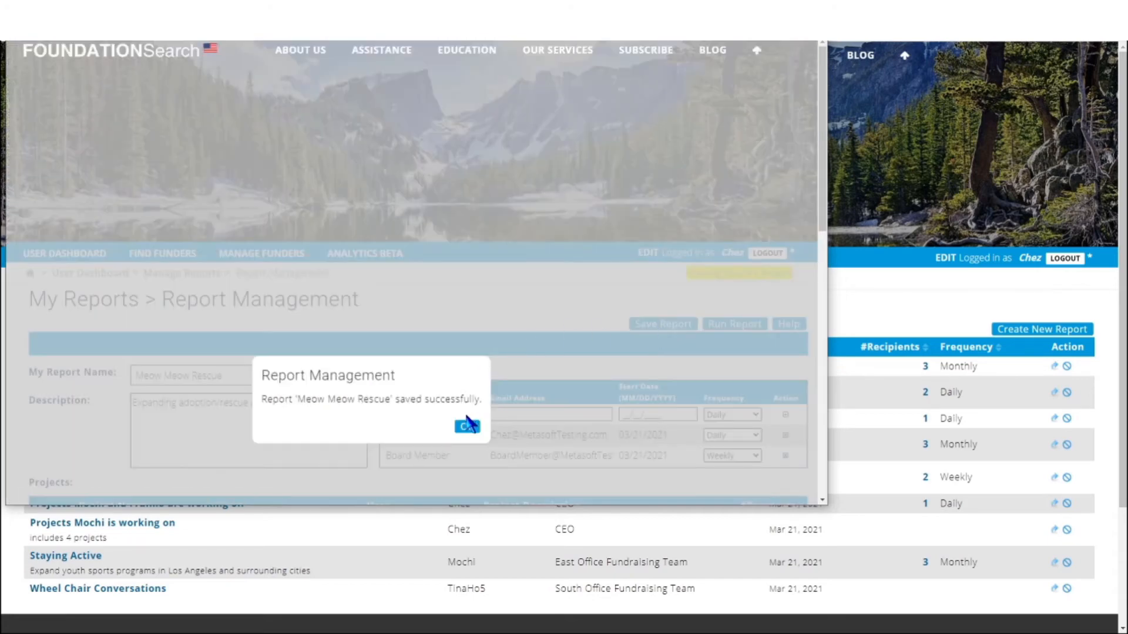
left_click(466, 426)
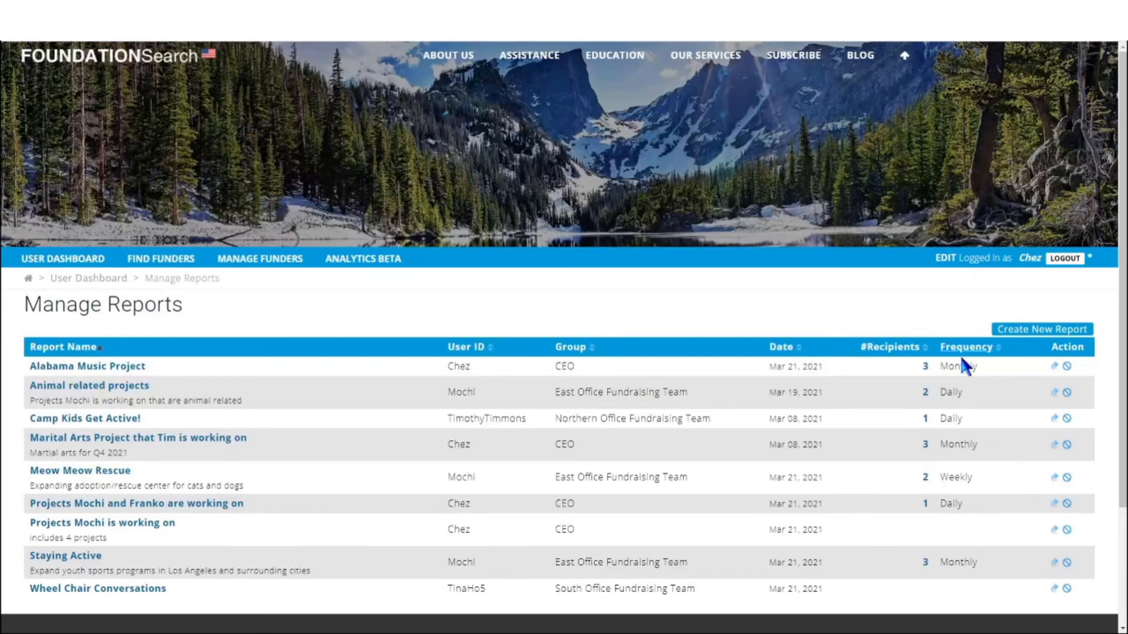
mouse_move(1029, 339)
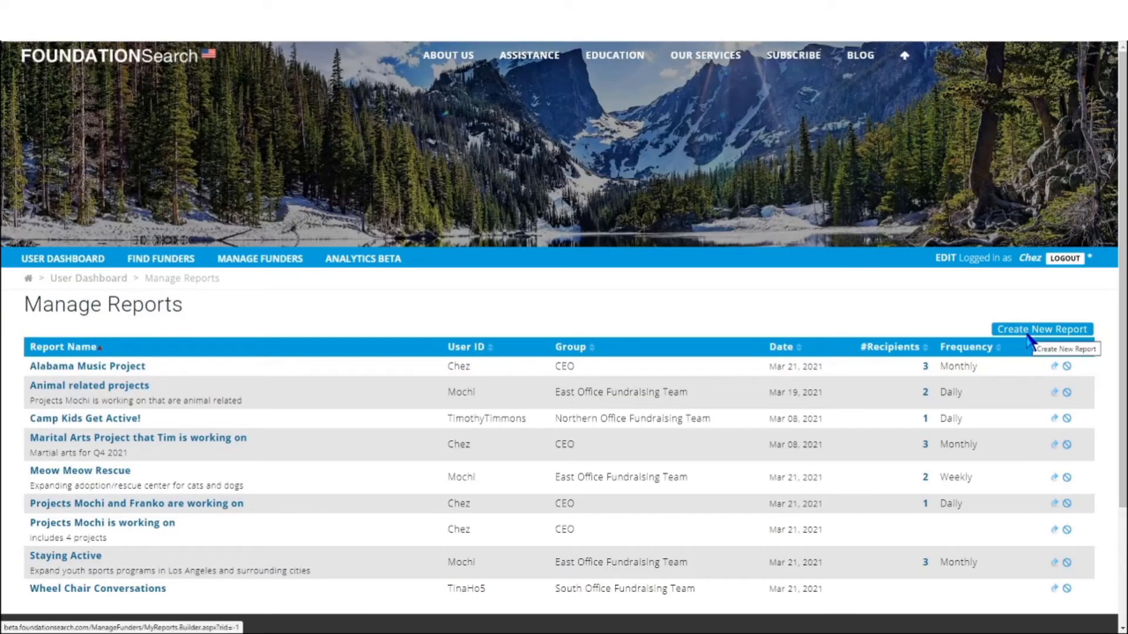
mouse_move(1015, 334)
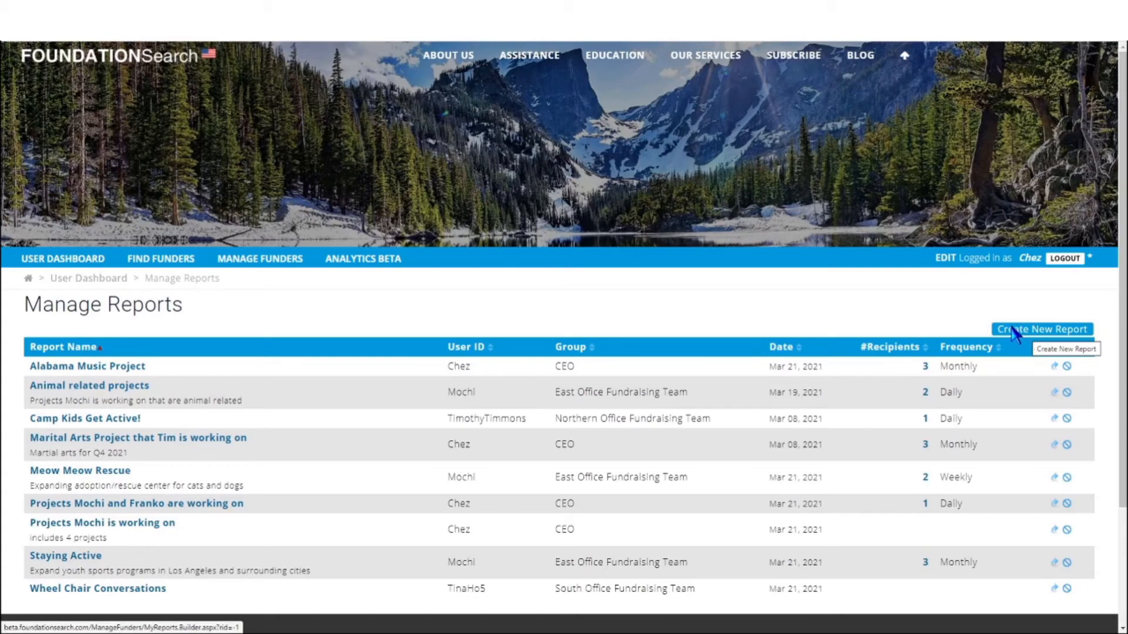
Start a new blank report and scroll through its project list toward the Distribution row
left_click(1041, 329)
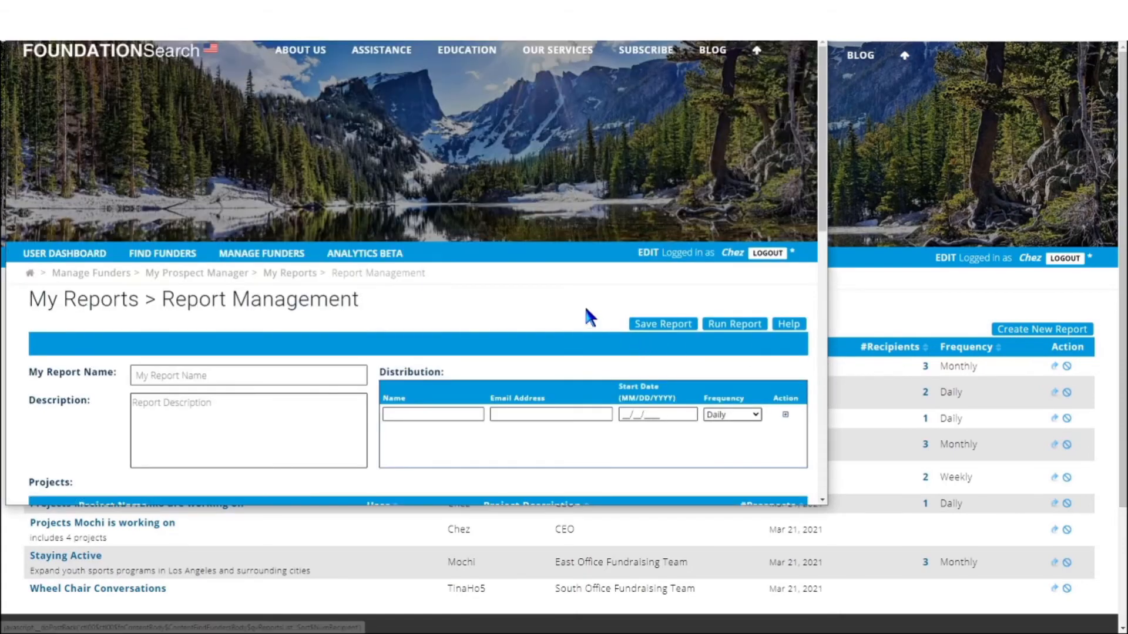
scroll("down", 3)
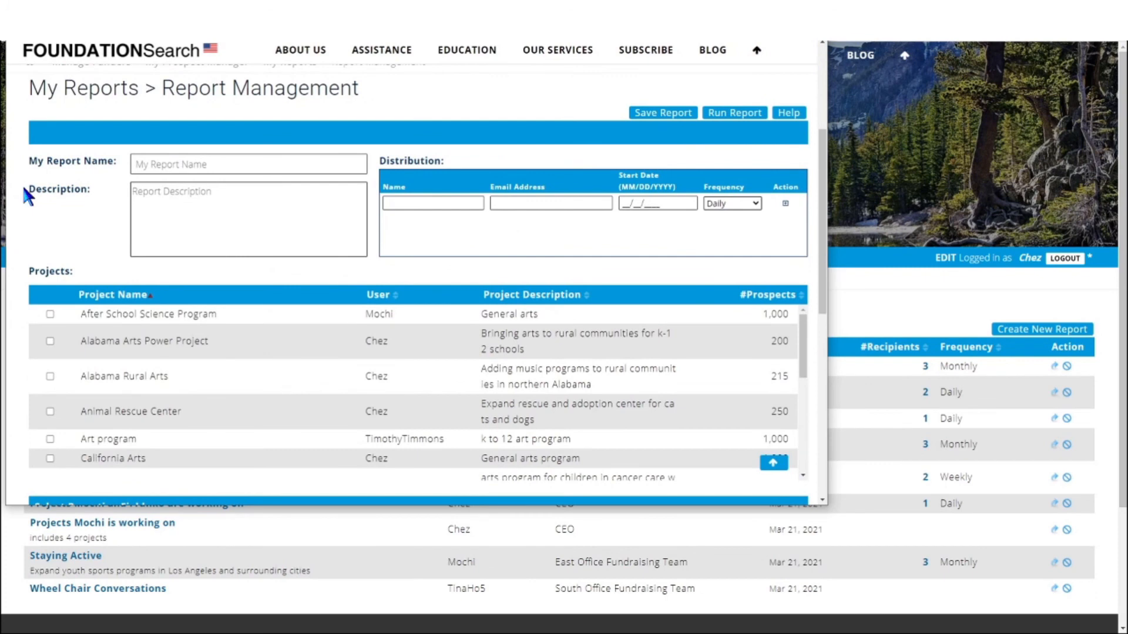
scroll("down", 3)
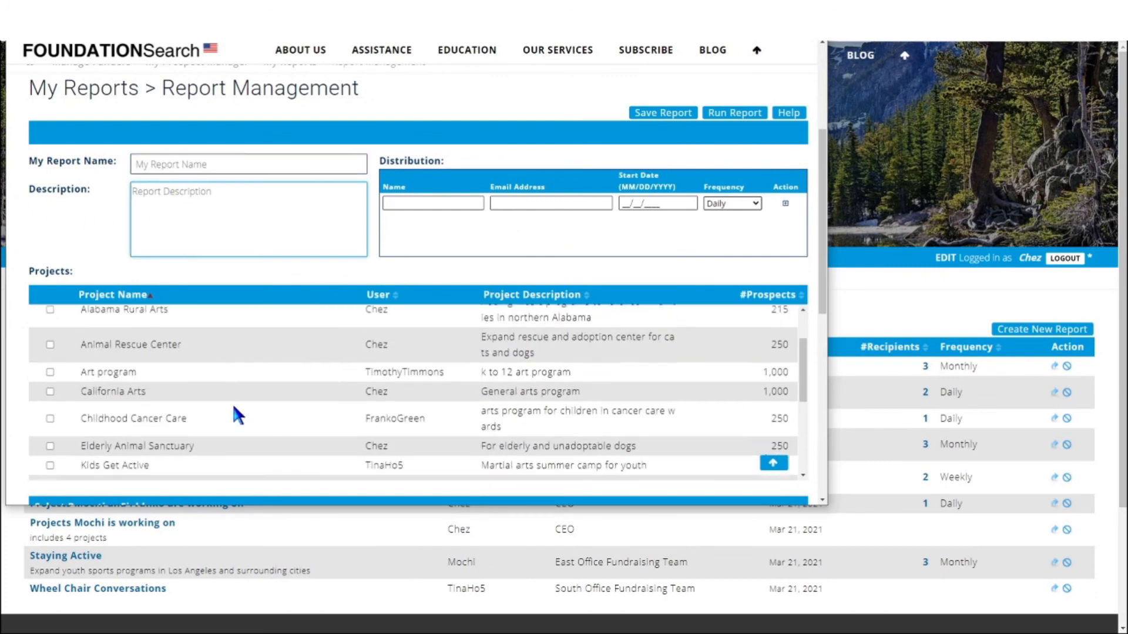
scroll("down", 3)
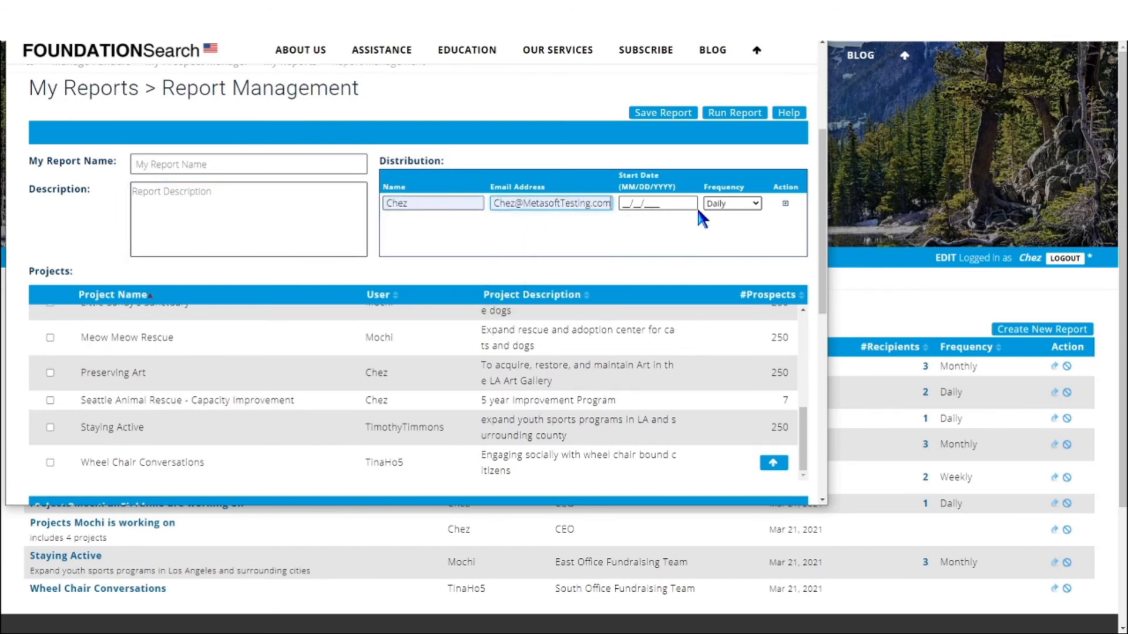
mouse_move(790, 239)
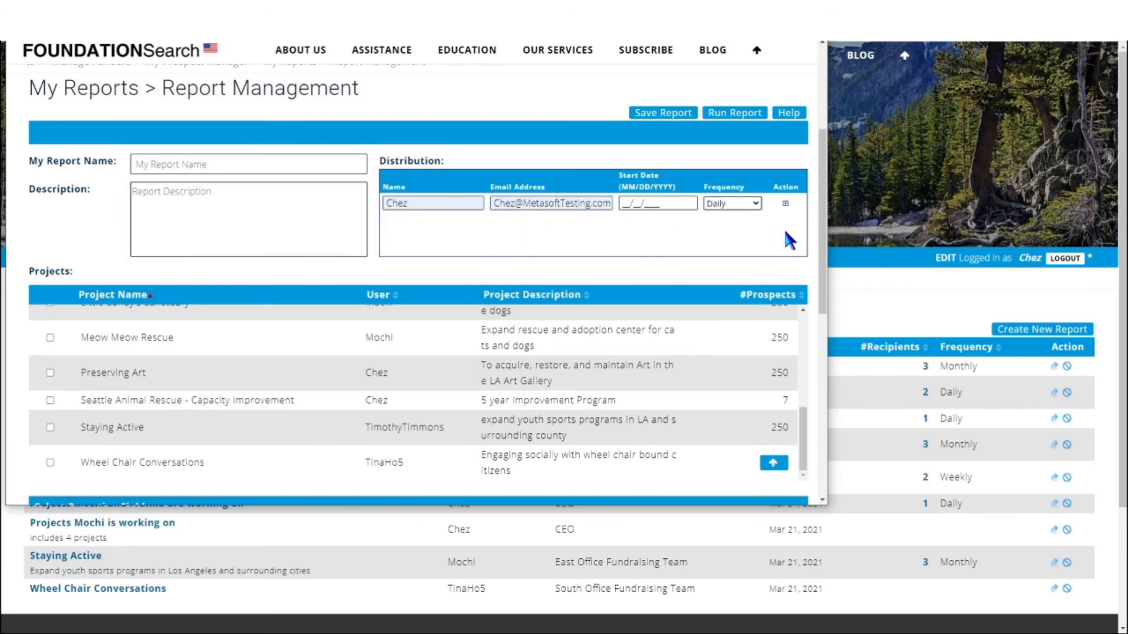